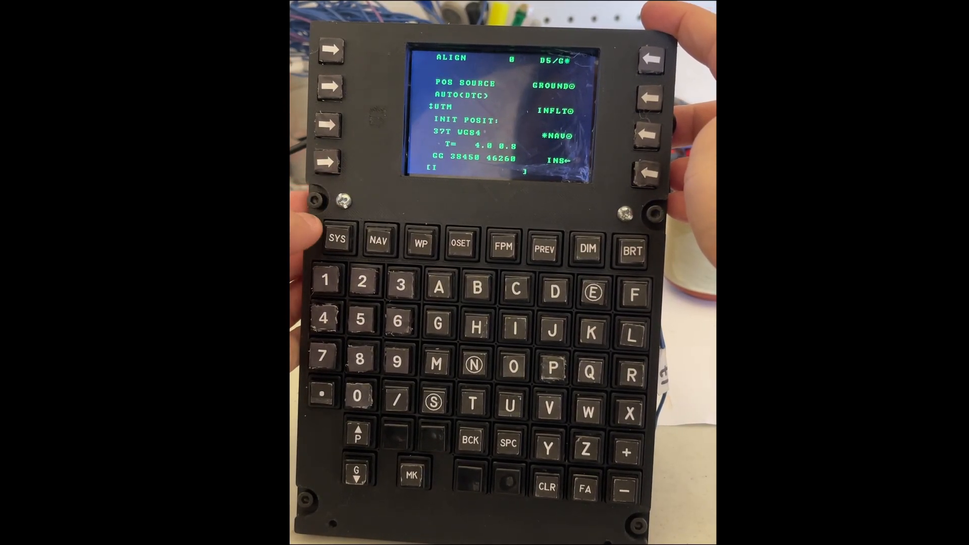
- Start the slideshow and advance to the CDU/AAP overview slide
{"action": "left_click", "coordinate": [336, 245]}
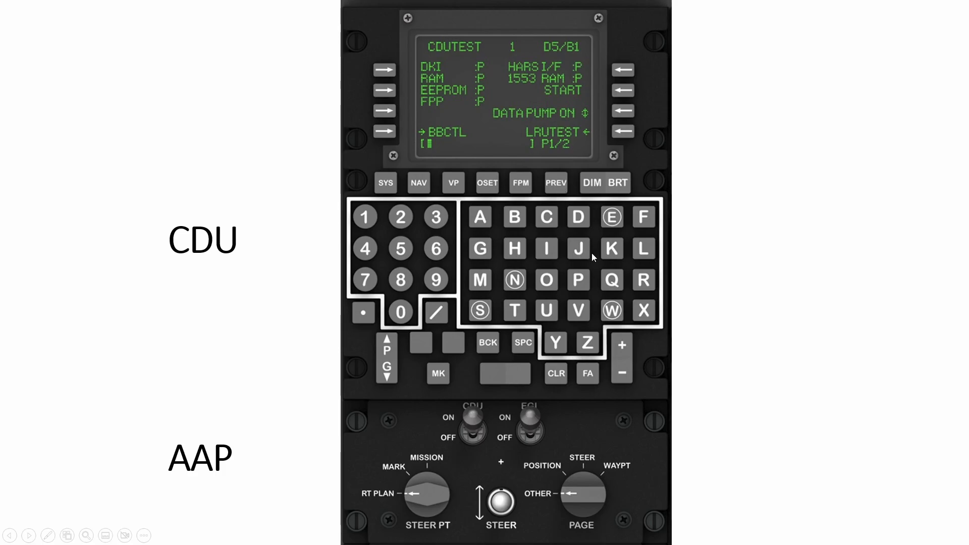
{"action": "key", "text": "Right"}
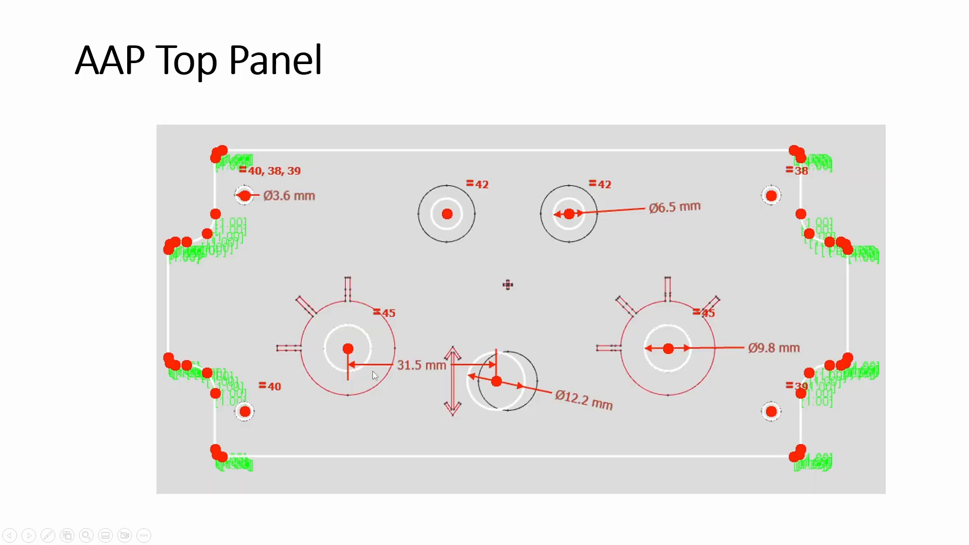
{"action": "mouse_move", "coordinate": [207, 262]}
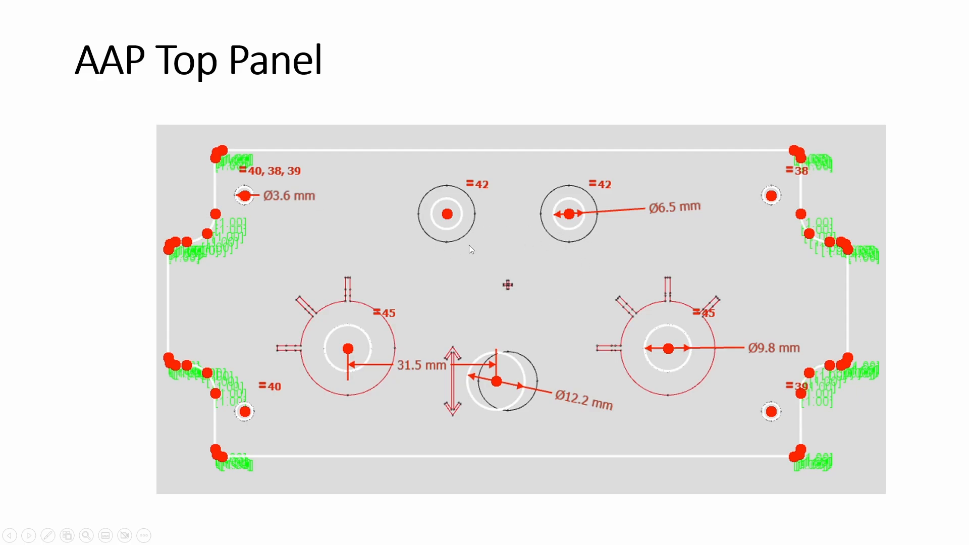
{"action": "mouse_move", "coordinate": [623, 402]}
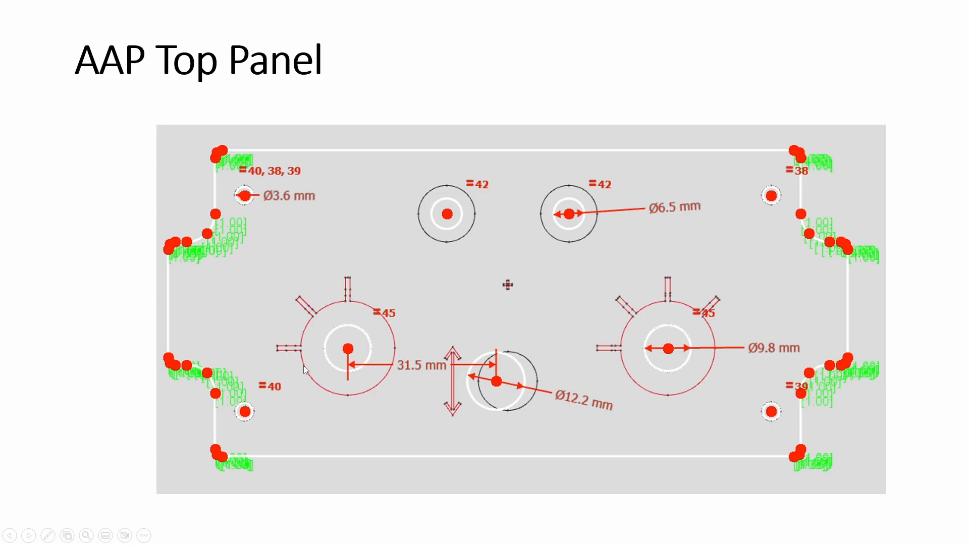
{"action": "mouse_move", "coordinate": [684, 386]}
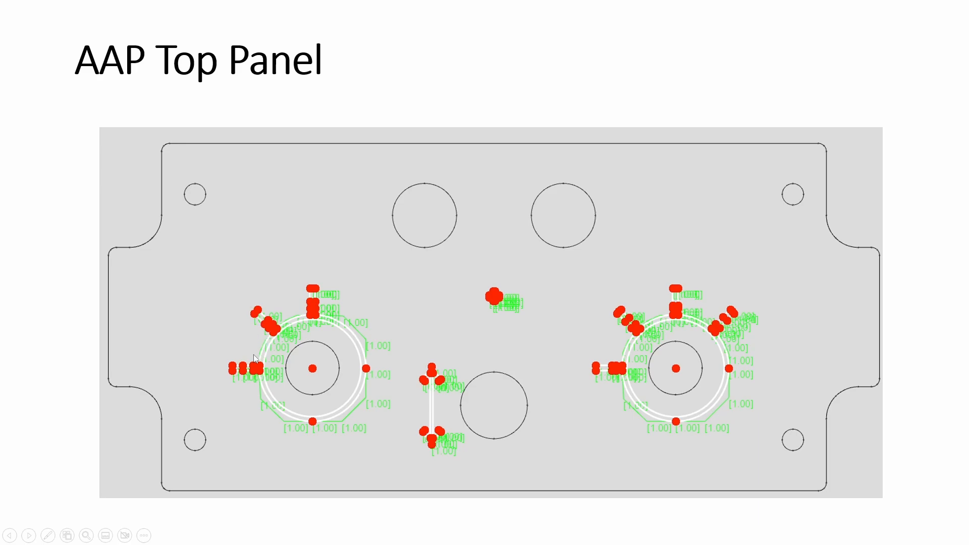
{"action": "mouse_move", "coordinate": [676, 334]}
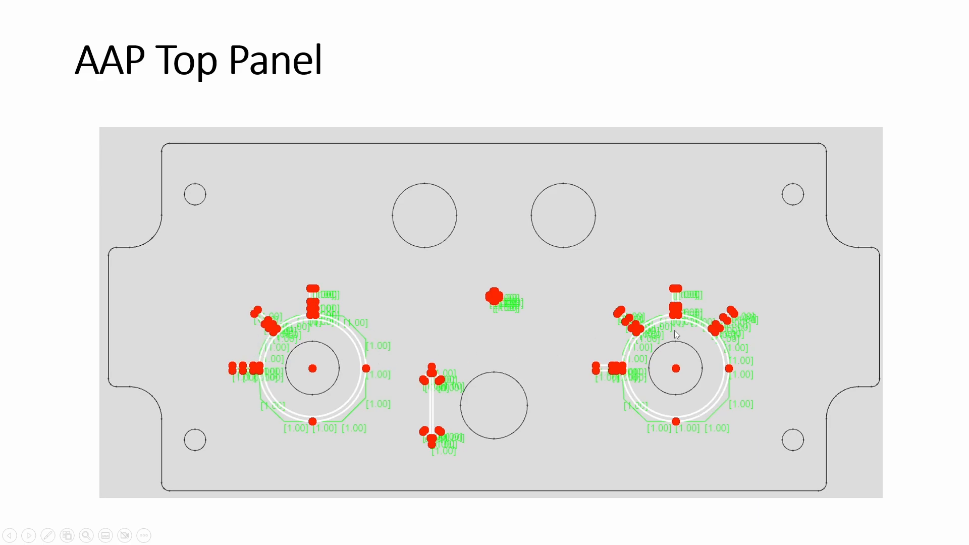
{"action": "mouse_move", "coordinate": [239, 252]}
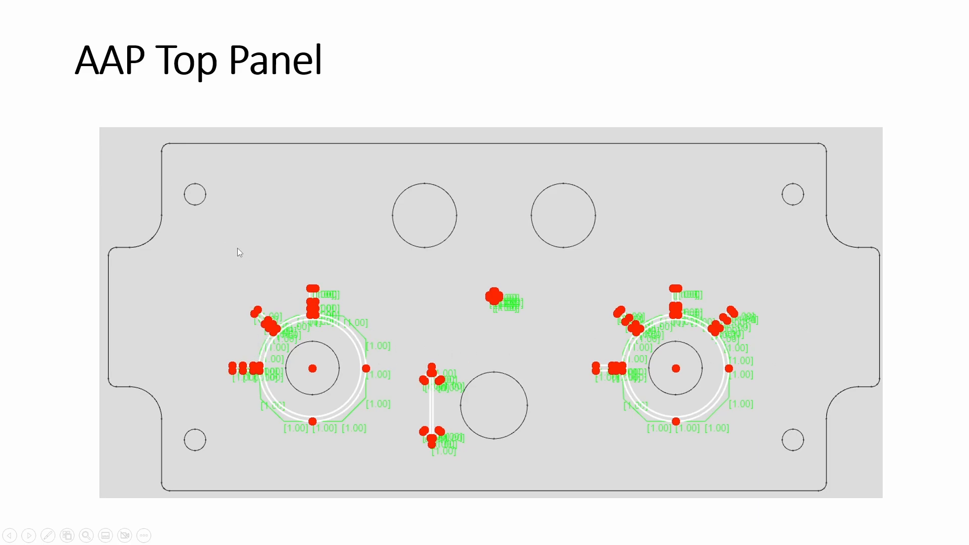
{"action": "mouse_move", "coordinate": [526, 341]}
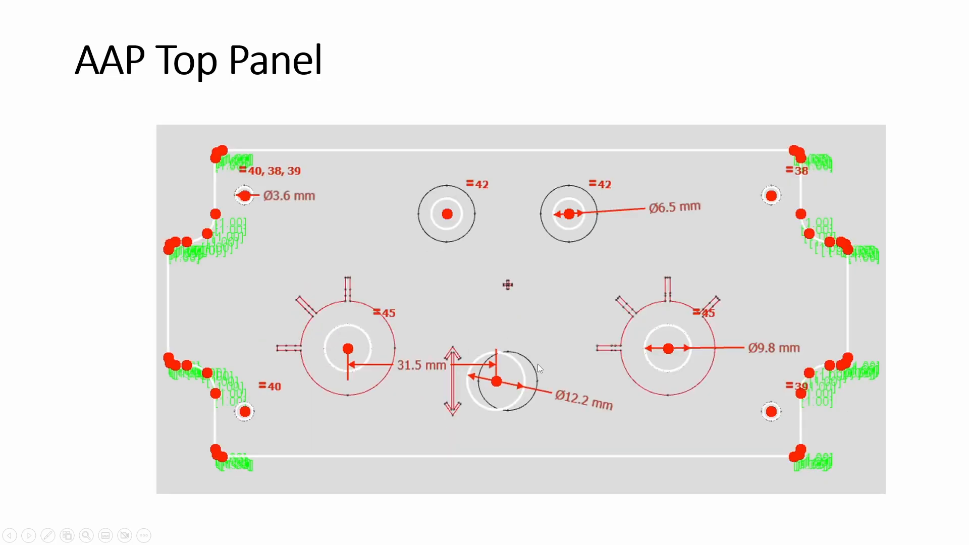
{"action": "mouse_move", "coordinate": [550, 346]}
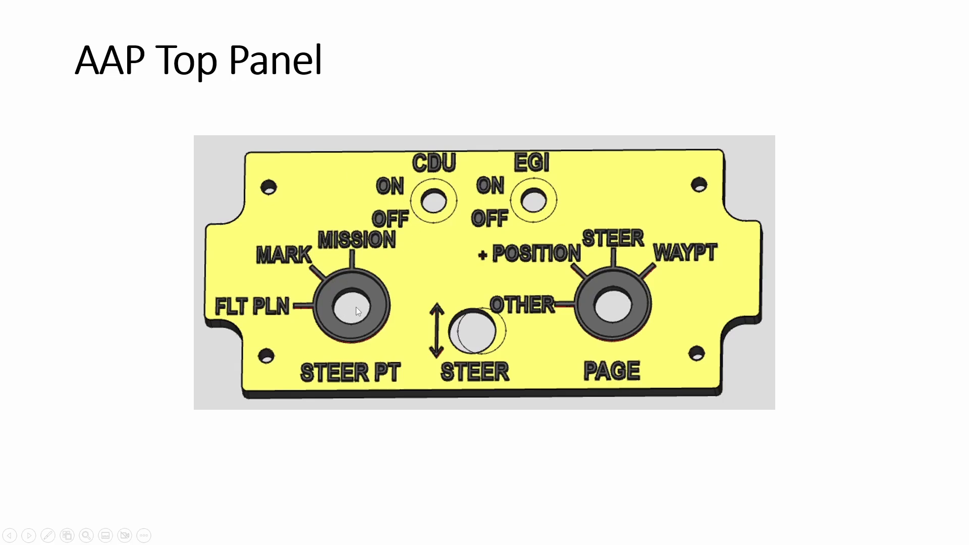
{"action": "mouse_move", "coordinate": [334, 312]}
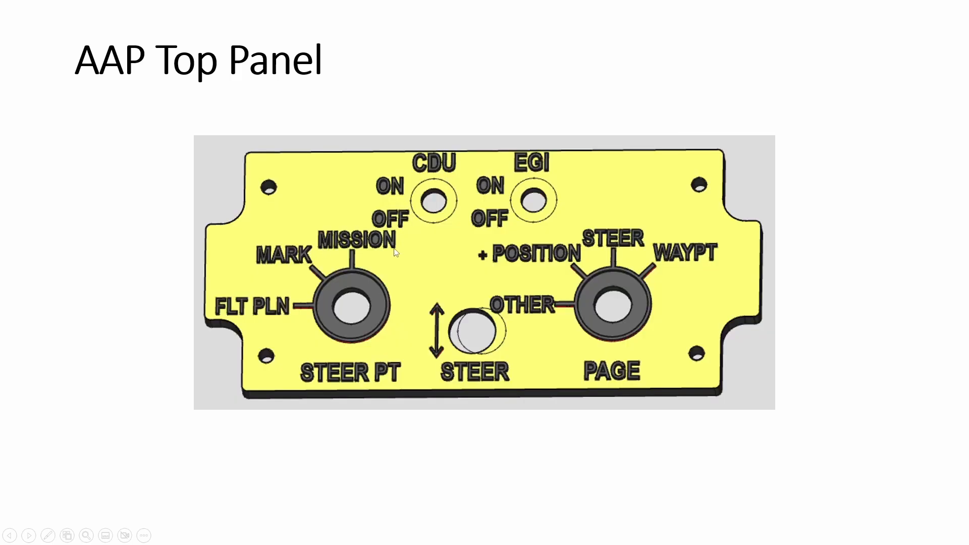
{"action": "mouse_move", "coordinate": [706, 206]}
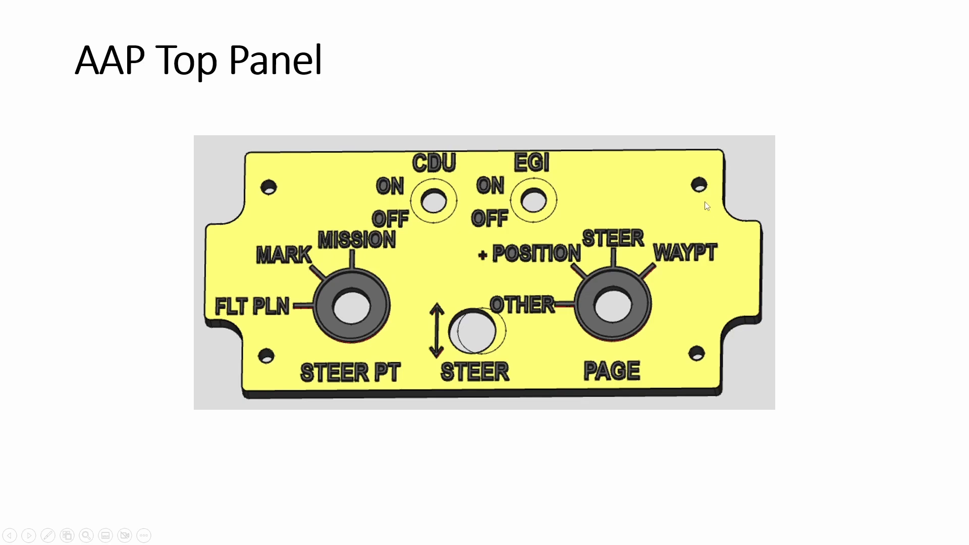
{"action": "mouse_move", "coordinate": [703, 197]}
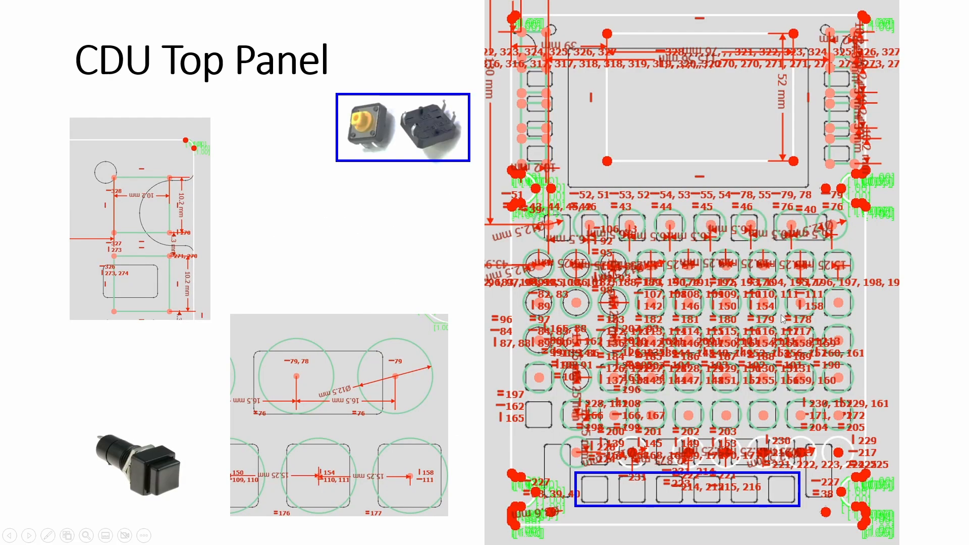
{"action": "mouse_move", "coordinate": [316, 381]}
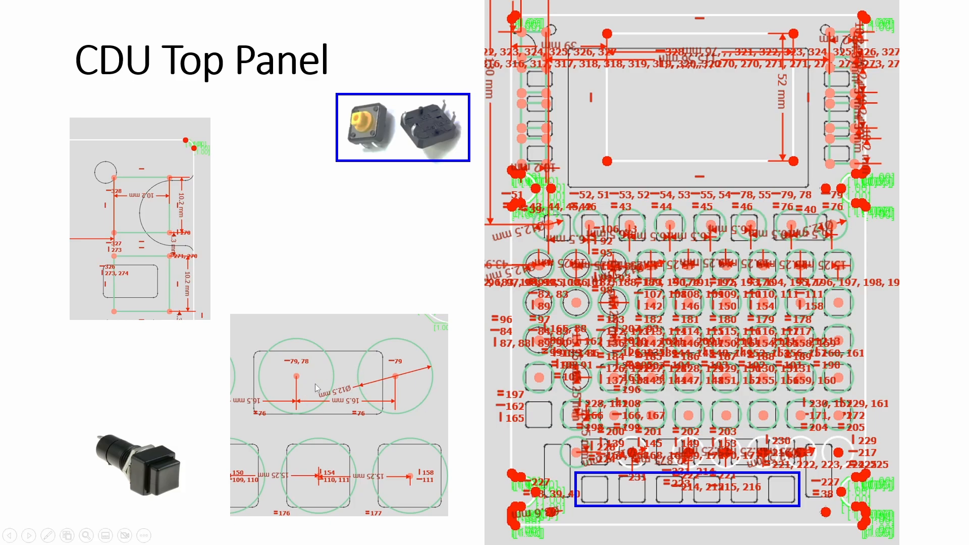
{"action": "mouse_move", "coordinate": [131, 401]}
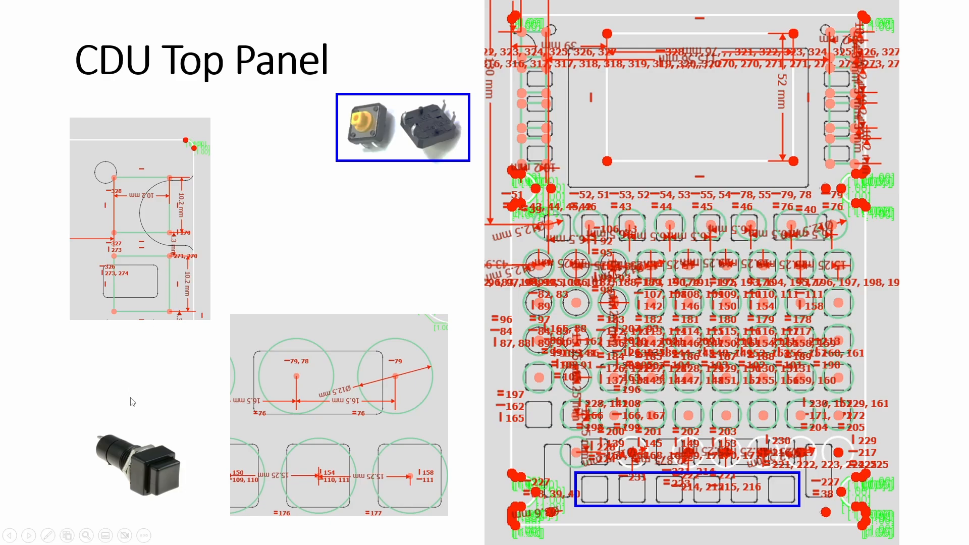
{"action": "mouse_move", "coordinate": [242, 370]}
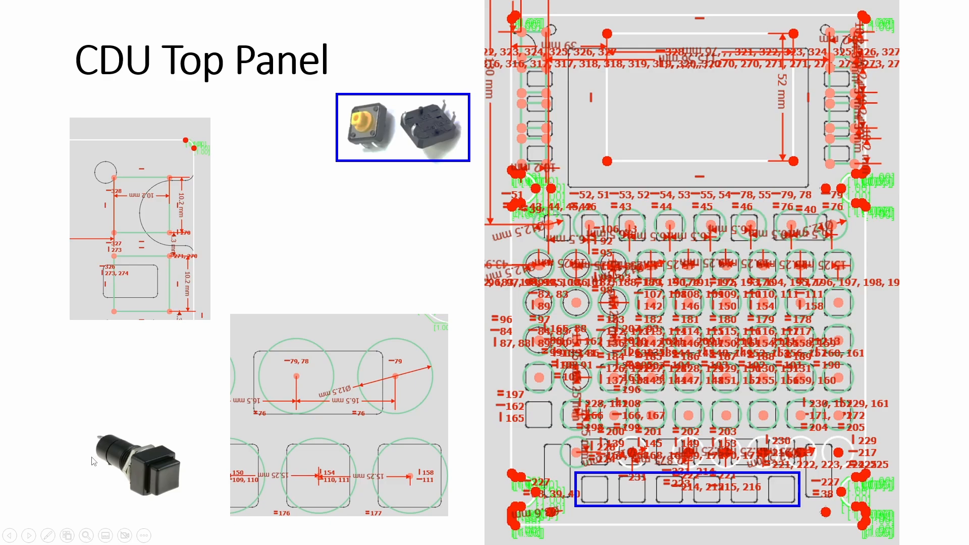
{"action": "mouse_move", "coordinate": [188, 485]}
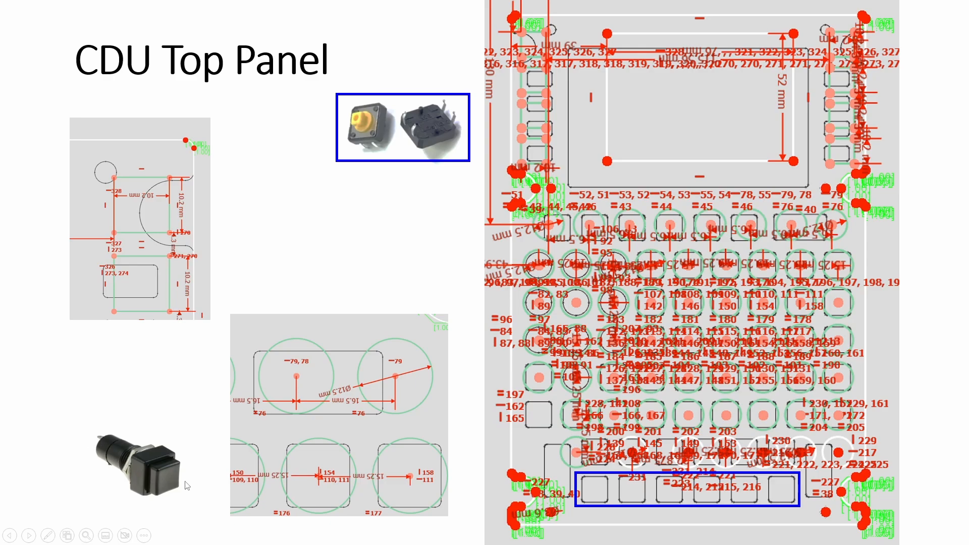
{"action": "mouse_move", "coordinate": [146, 465]}
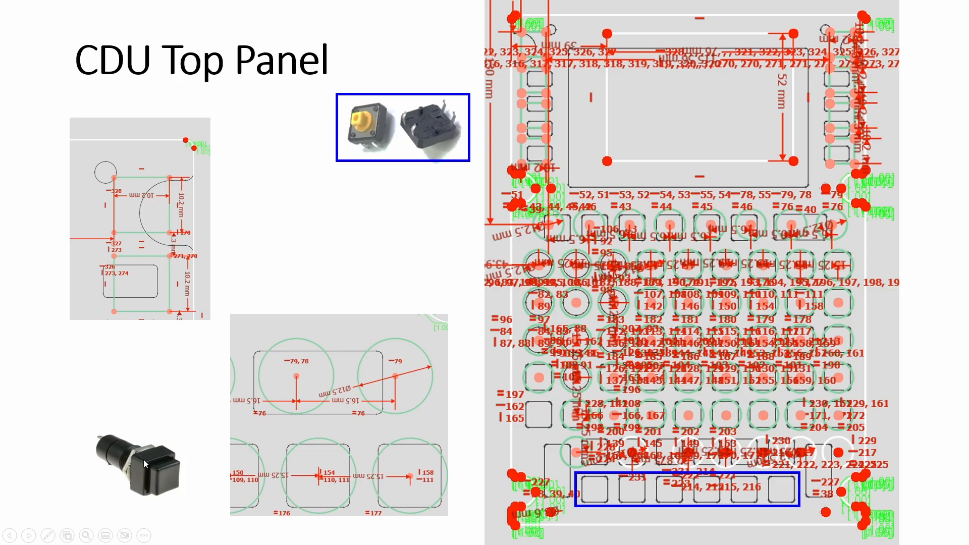
{"action": "mouse_move", "coordinate": [156, 458]}
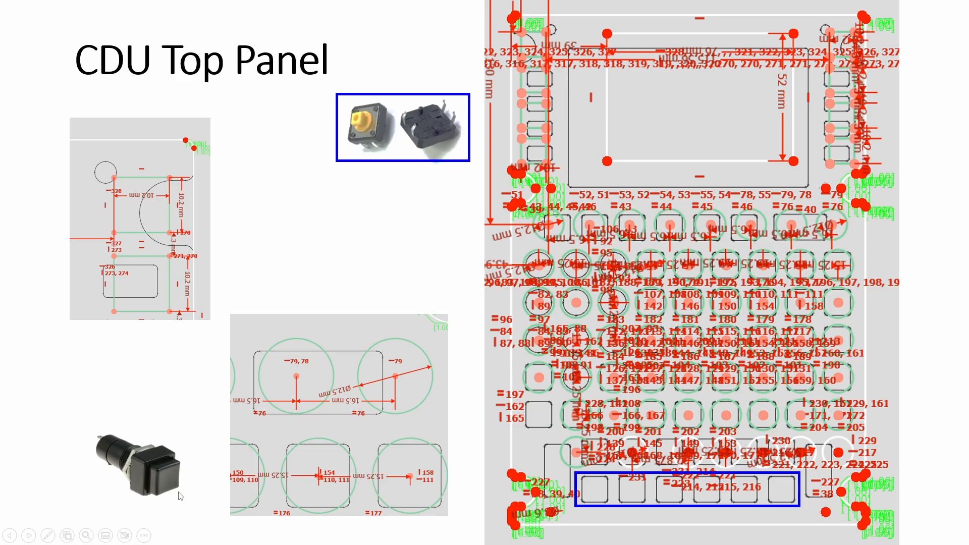
{"action": "mouse_move", "coordinate": [176, 482]}
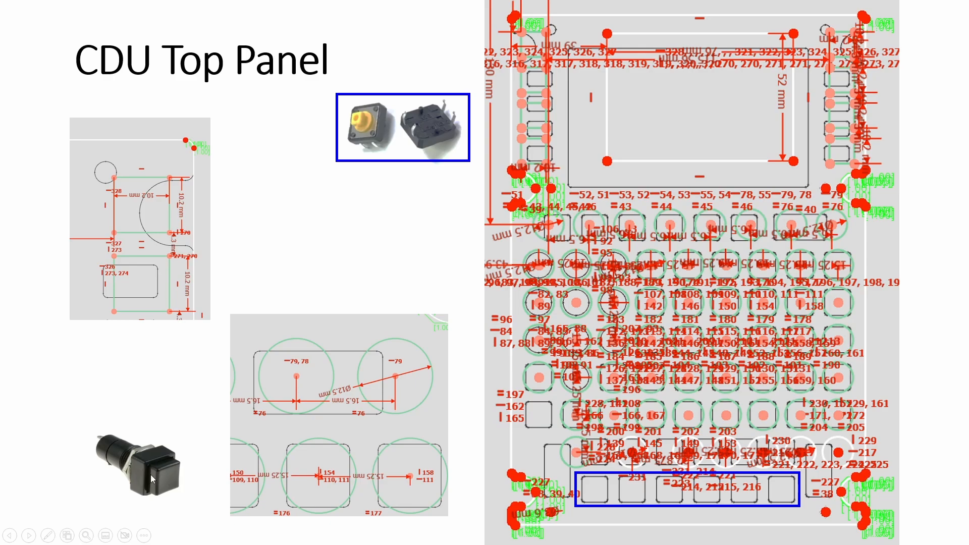
{"action": "mouse_move", "coordinate": [76, 444]}
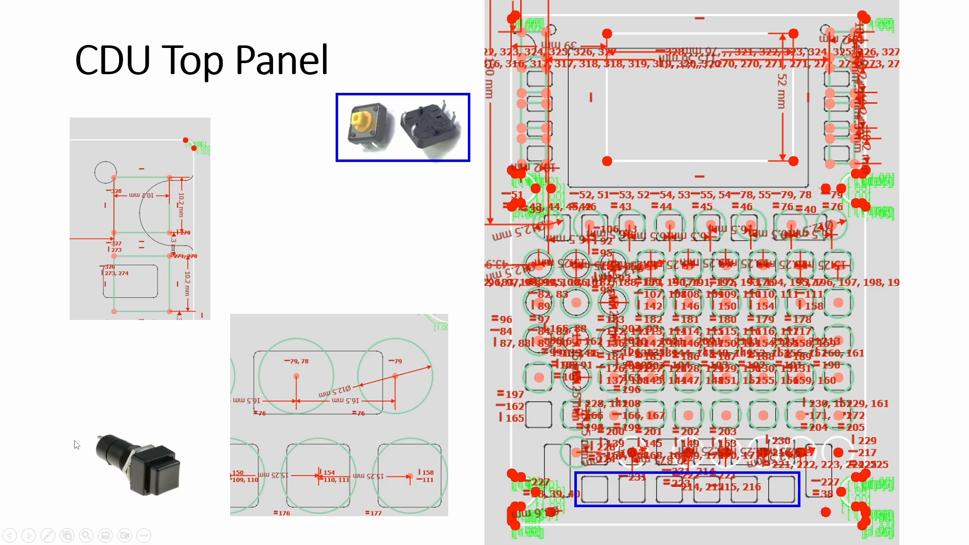
{"action": "mouse_move", "coordinate": [331, 134]}
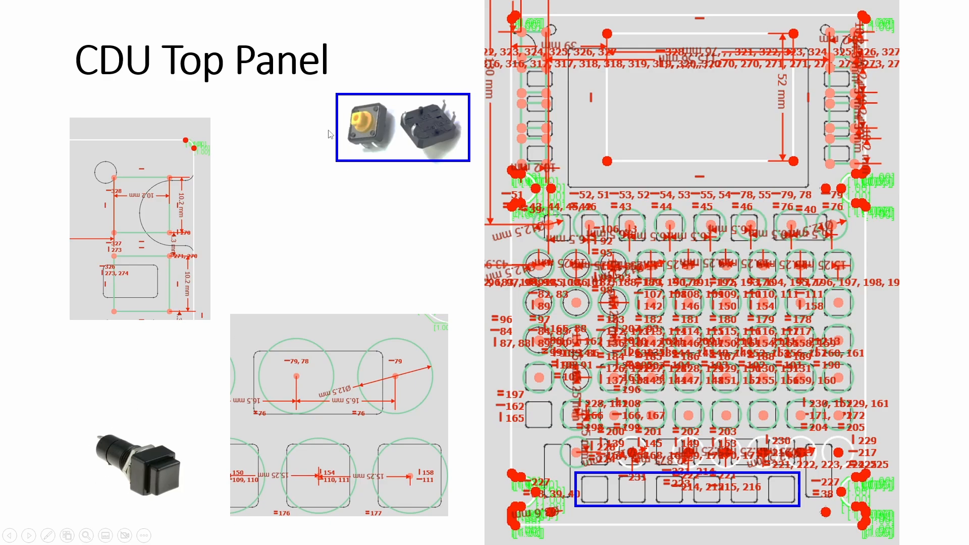
{"action": "mouse_move", "coordinate": [377, 153]}
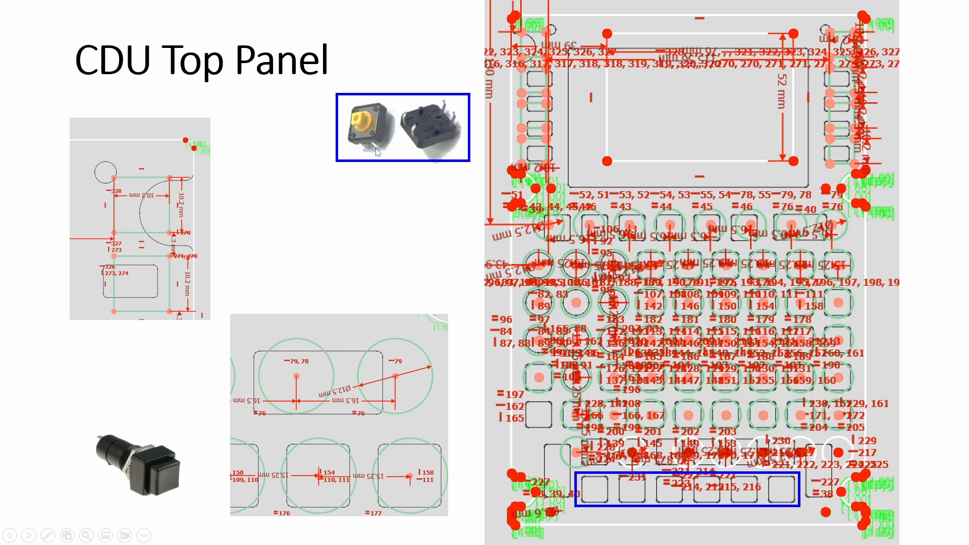
{"action": "mouse_move", "coordinate": [401, 123]}
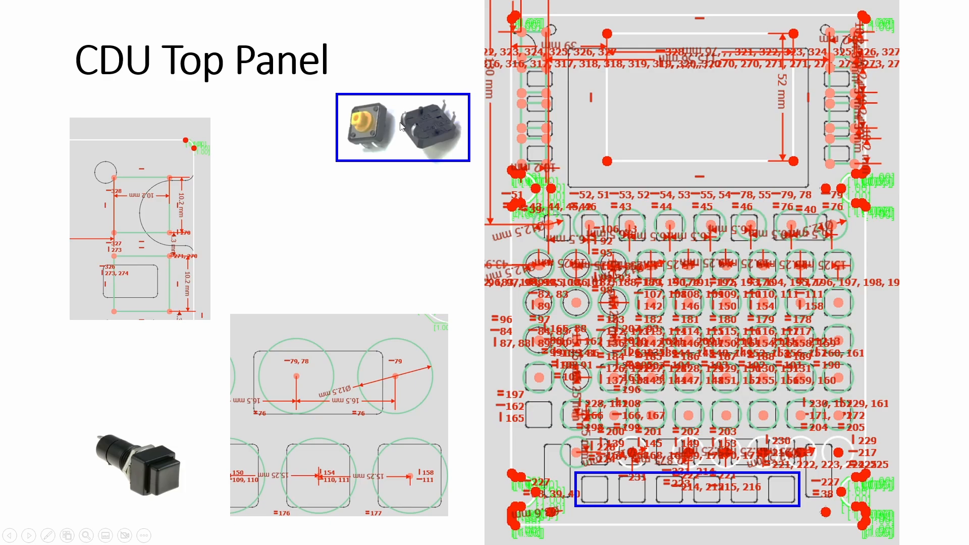
{"action": "mouse_move", "coordinate": [422, 110]}
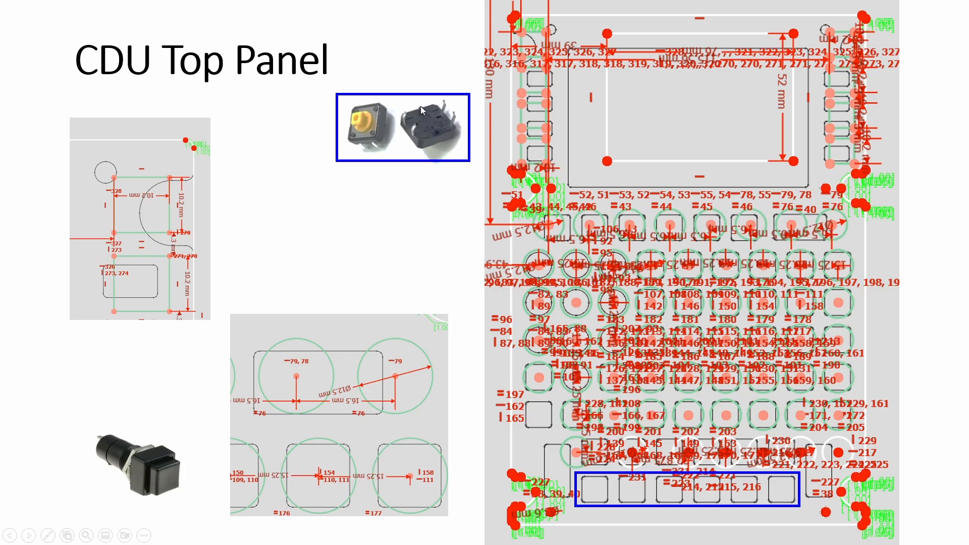
{"action": "mouse_move", "coordinate": [162, 180]}
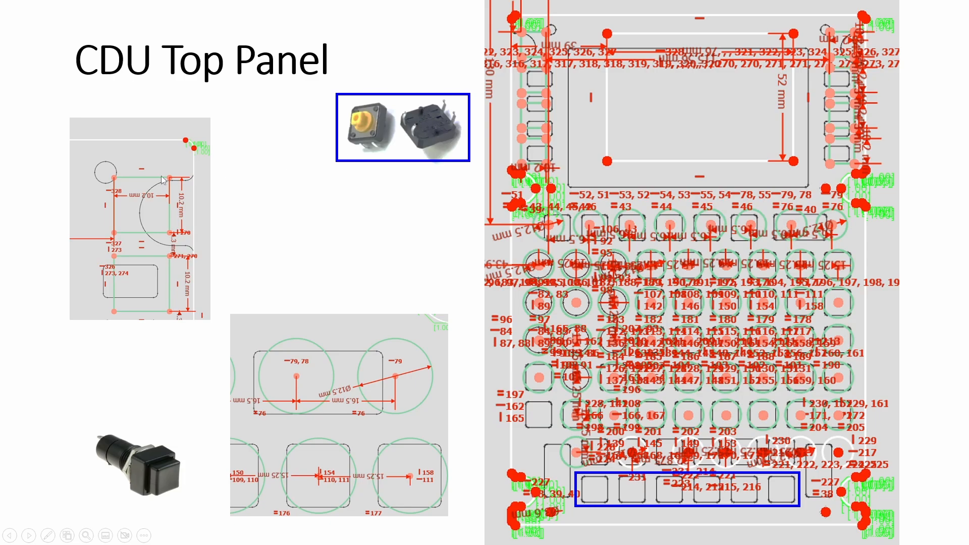
{"action": "mouse_move", "coordinate": [535, 87]}
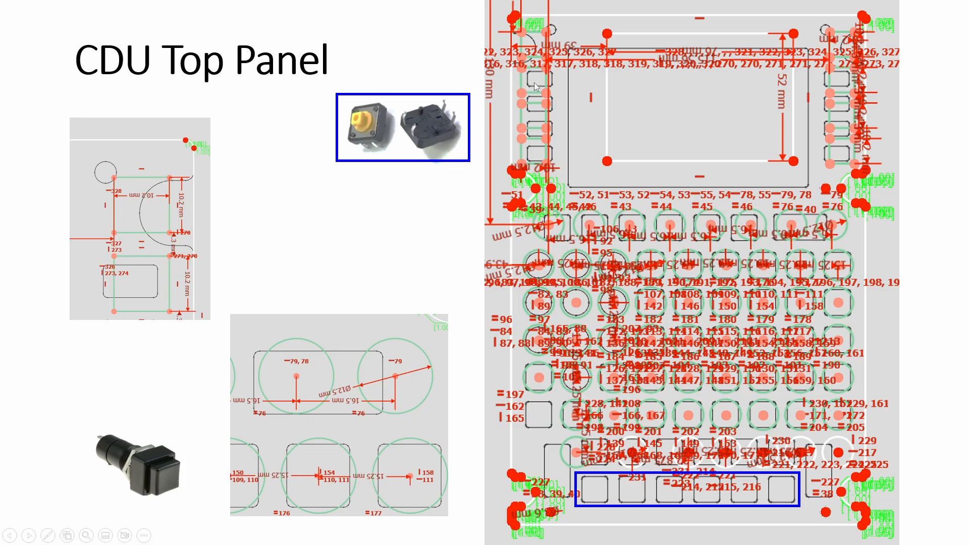
{"action": "mouse_move", "coordinate": [433, 142]}
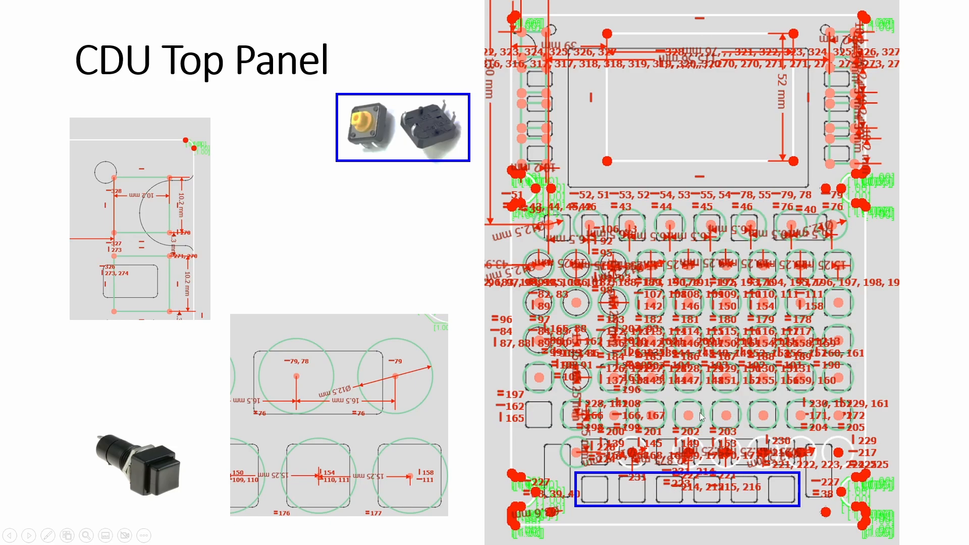
{"action": "mouse_move", "coordinate": [768, 498]}
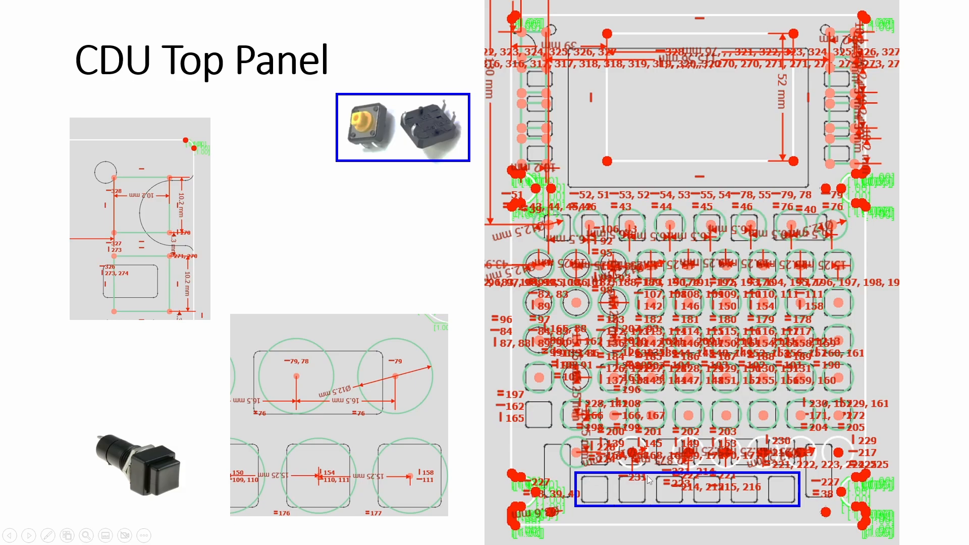
{"action": "mouse_move", "coordinate": [596, 483]}
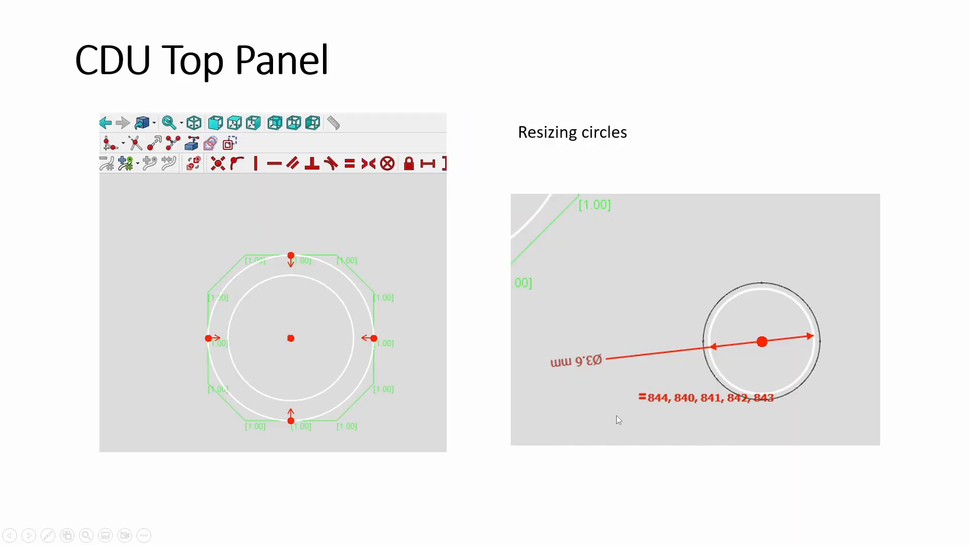
{"action": "mouse_move", "coordinate": [332, 256]}
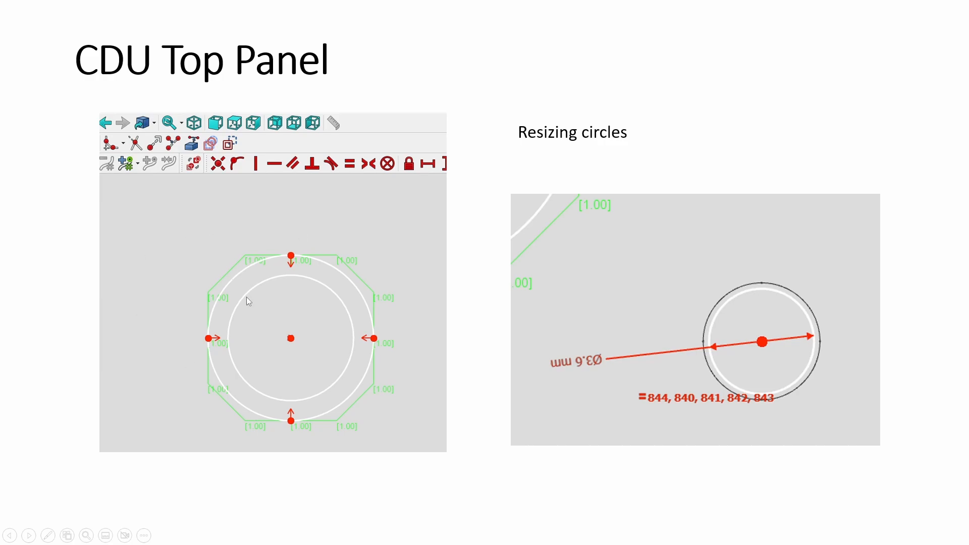
{"action": "mouse_move", "coordinate": [373, 394]}
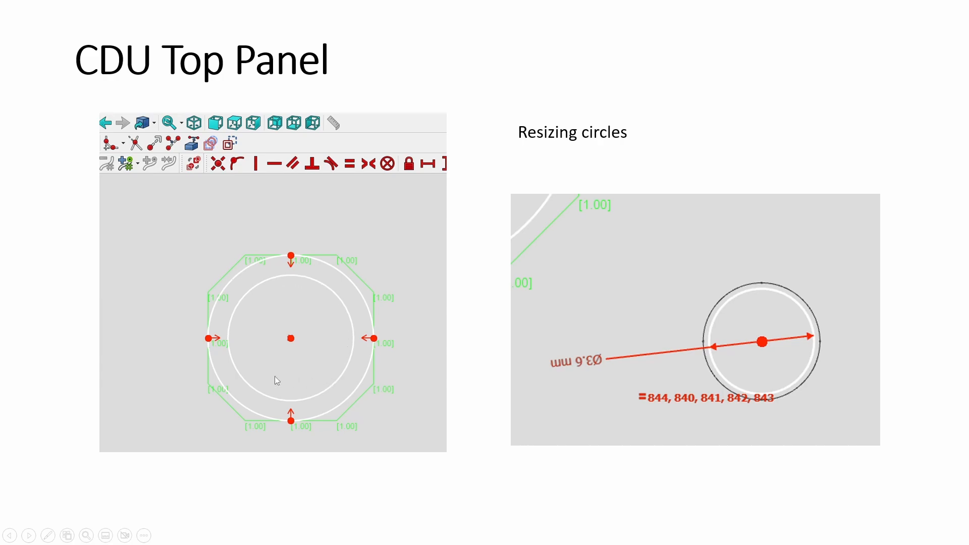
{"action": "mouse_move", "coordinate": [287, 280]}
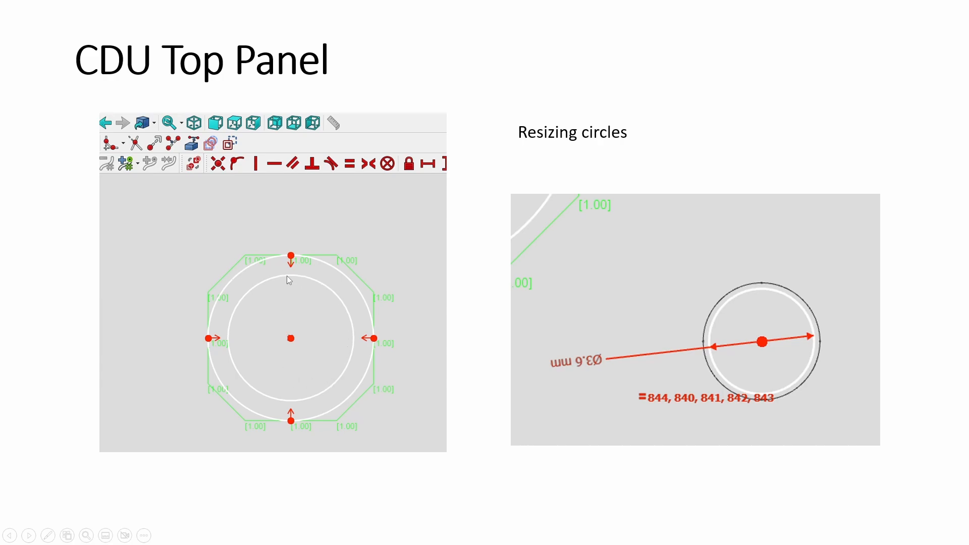
{"action": "mouse_move", "coordinate": [343, 321]}
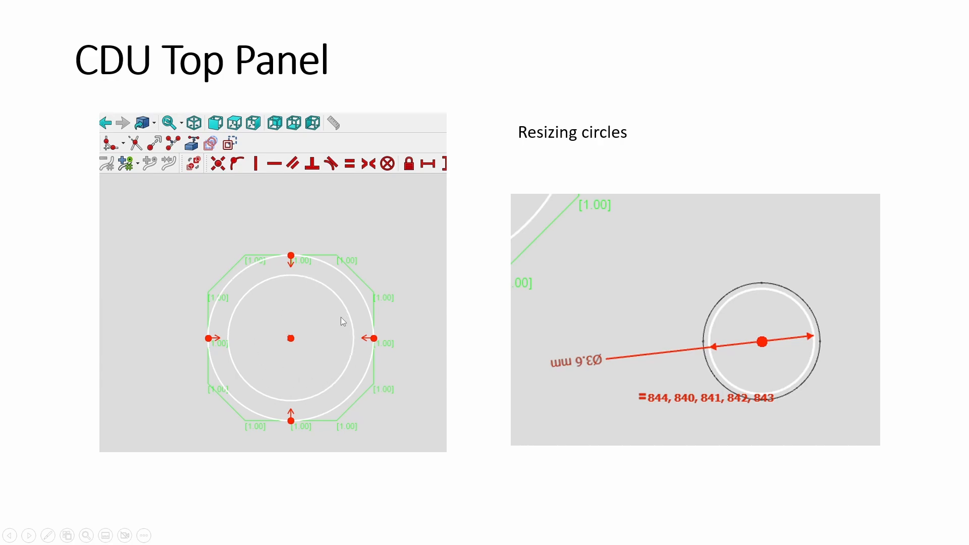
{"action": "mouse_move", "coordinate": [290, 258]}
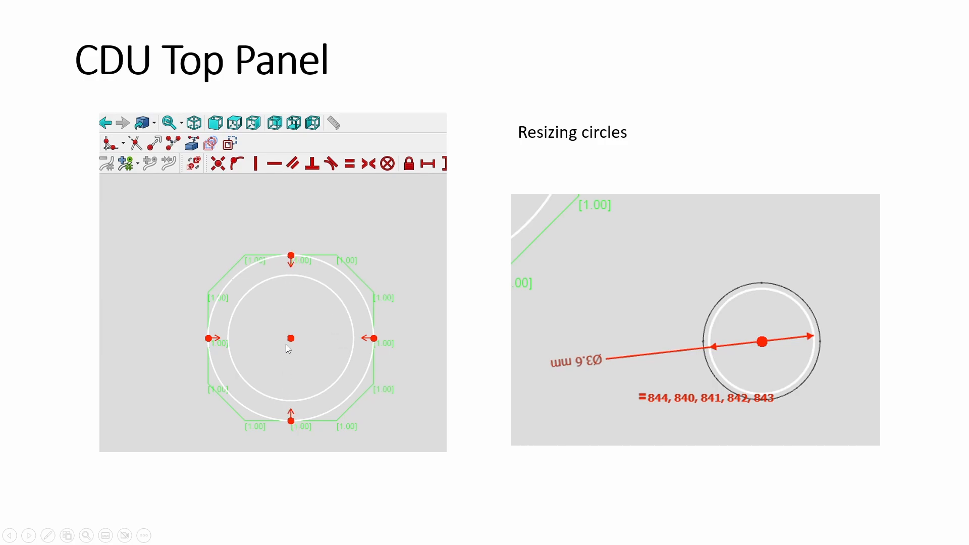
{"action": "mouse_move", "coordinate": [287, 344]}
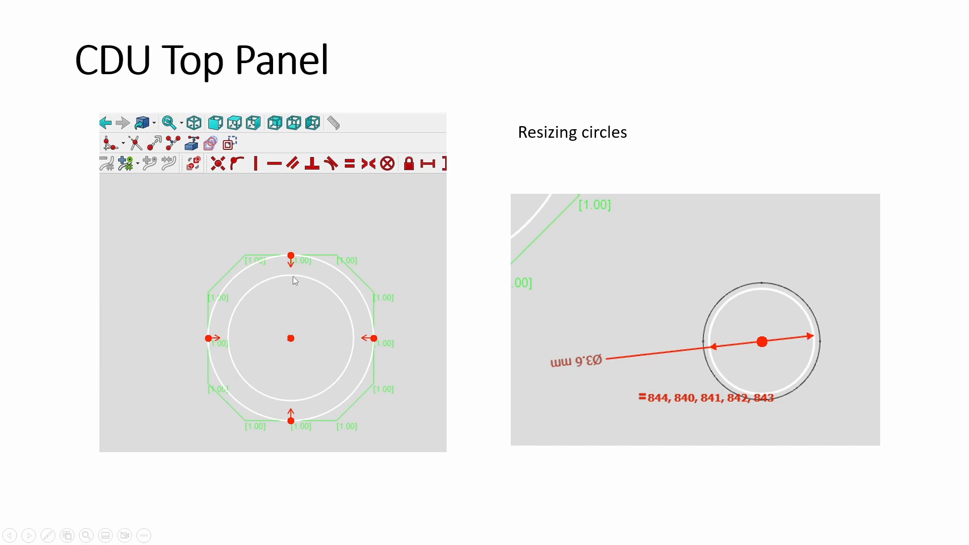
{"action": "mouse_move", "coordinate": [287, 368]}
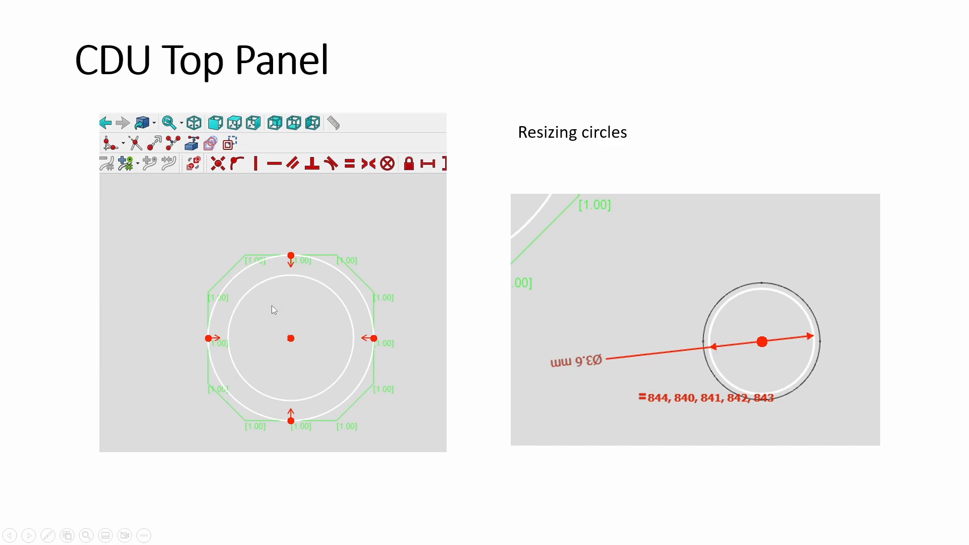
{"action": "mouse_move", "coordinate": [321, 261]}
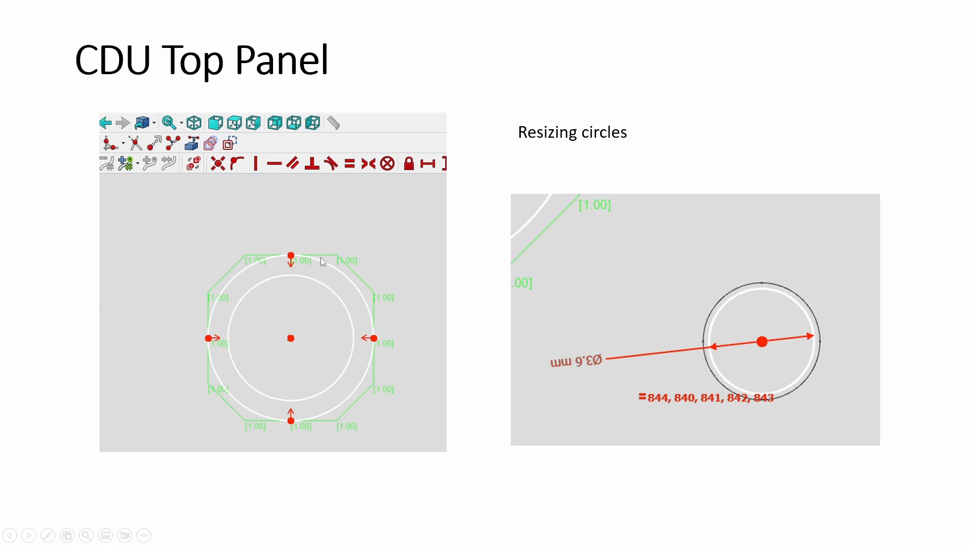
{"action": "mouse_move", "coordinate": [309, 337]}
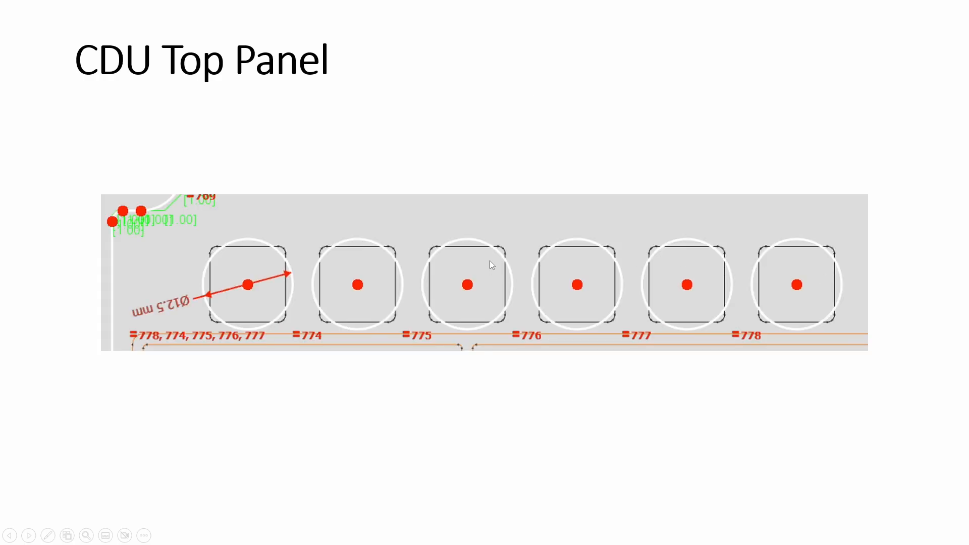
{"action": "mouse_move", "coordinate": [734, 284]}
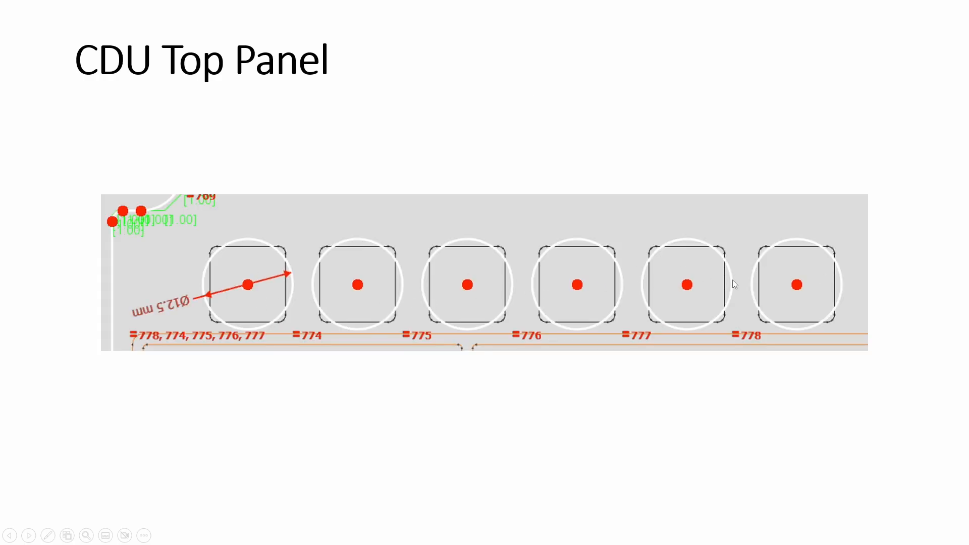
{"action": "mouse_move", "coordinate": [388, 327]}
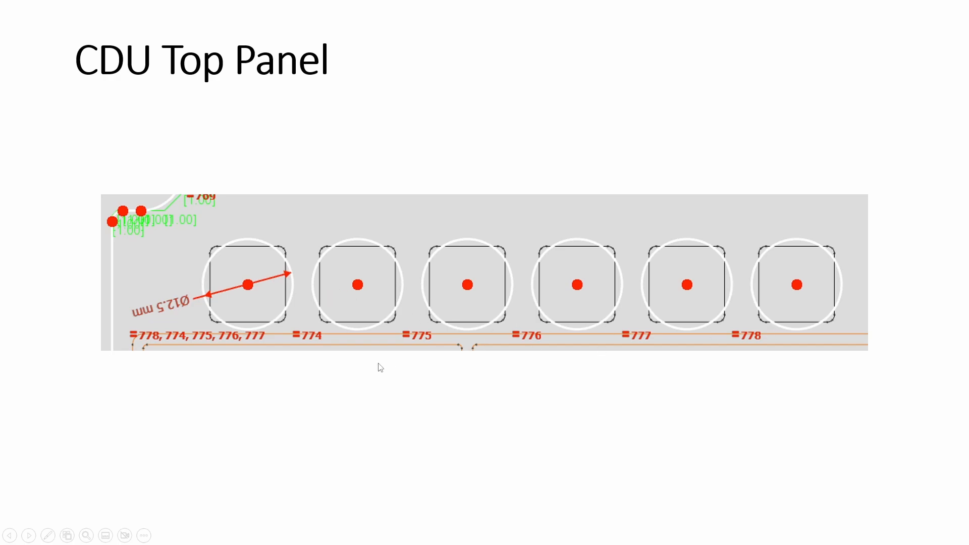
{"action": "mouse_move", "coordinate": [431, 329]}
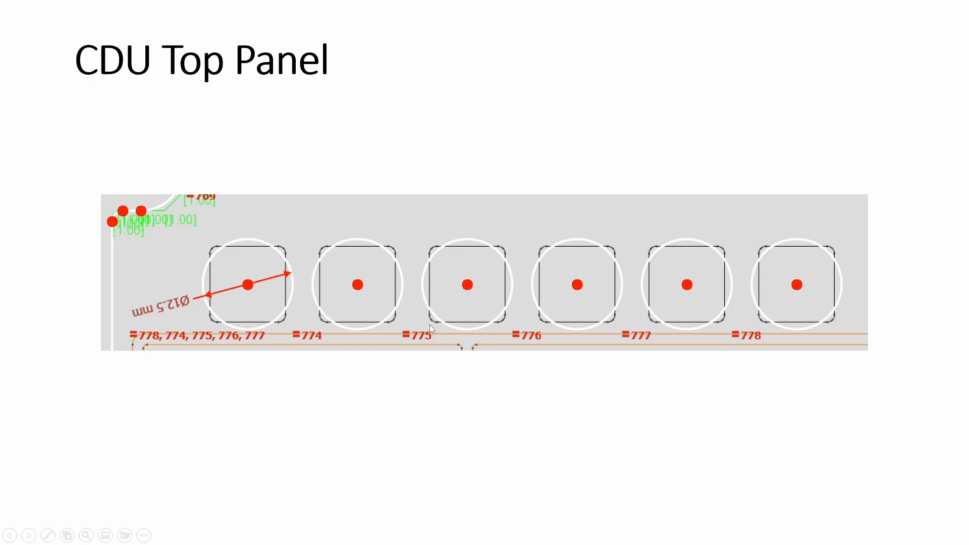
- Advance to the slide with the row of six 12.5 mm circular holes over square outlines
{"action": "left_click", "coordinate": [28, 534]}
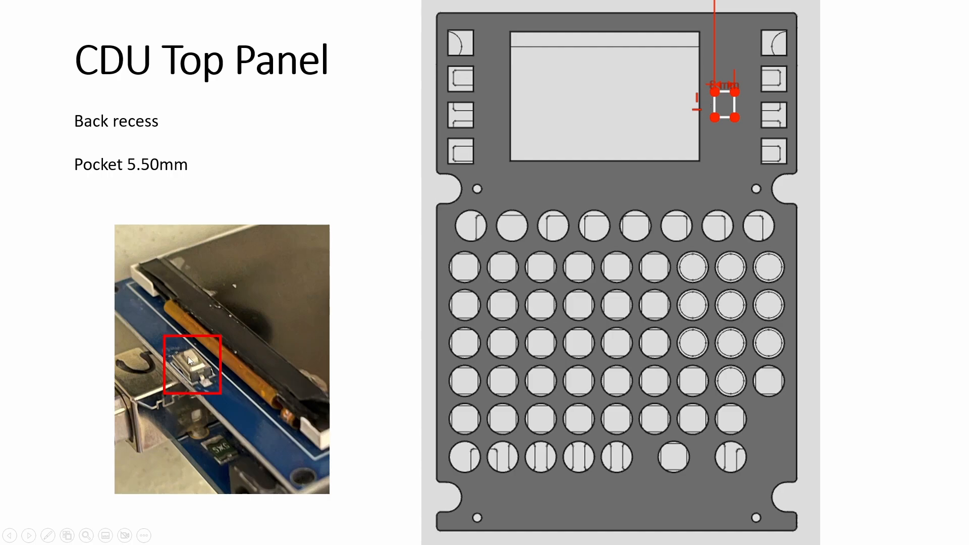
{"action": "mouse_move", "coordinate": [154, 339]}
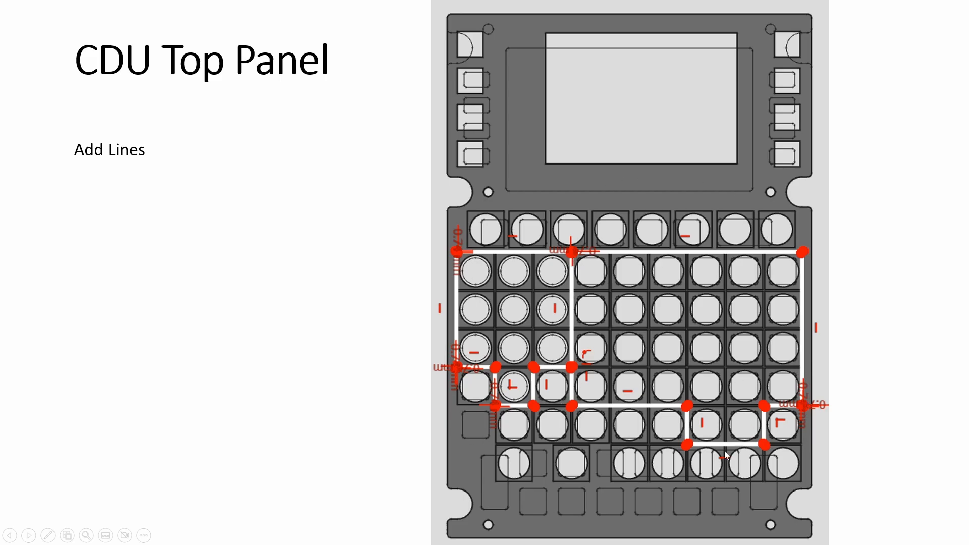
- Advance to the 'Add Lines' slide showing lines across the button grid
{"action": "key", "text": "Right"}
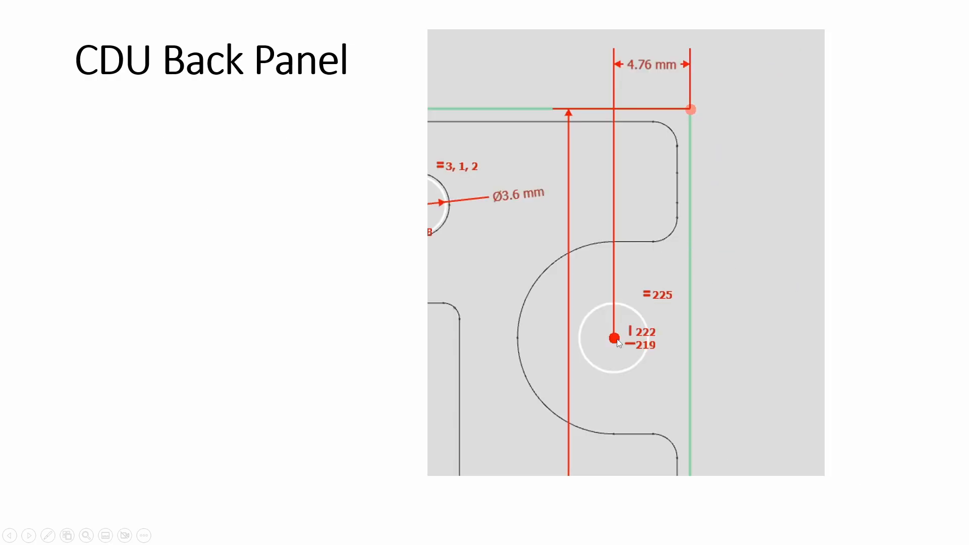
{"action": "mouse_move", "coordinate": [513, 340]}
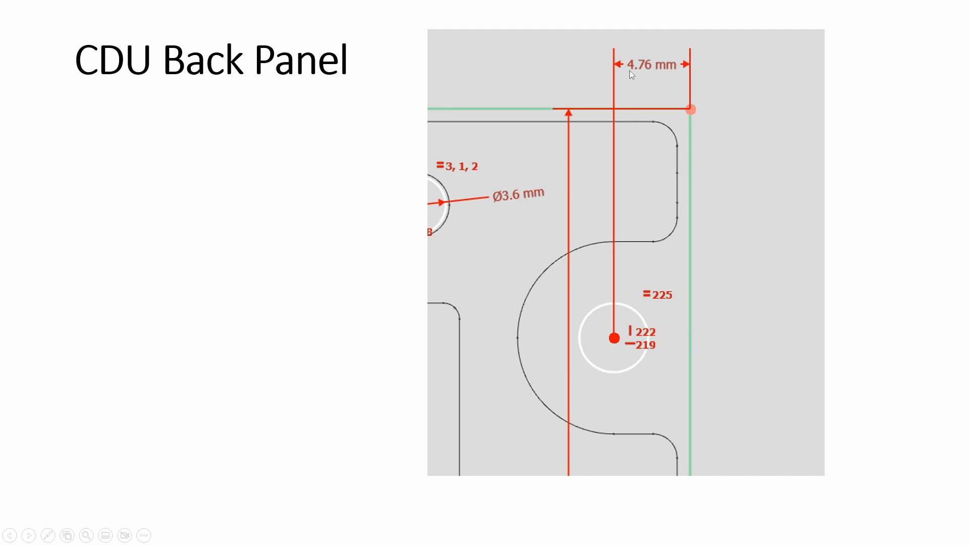
{"action": "mouse_move", "coordinate": [594, 335]}
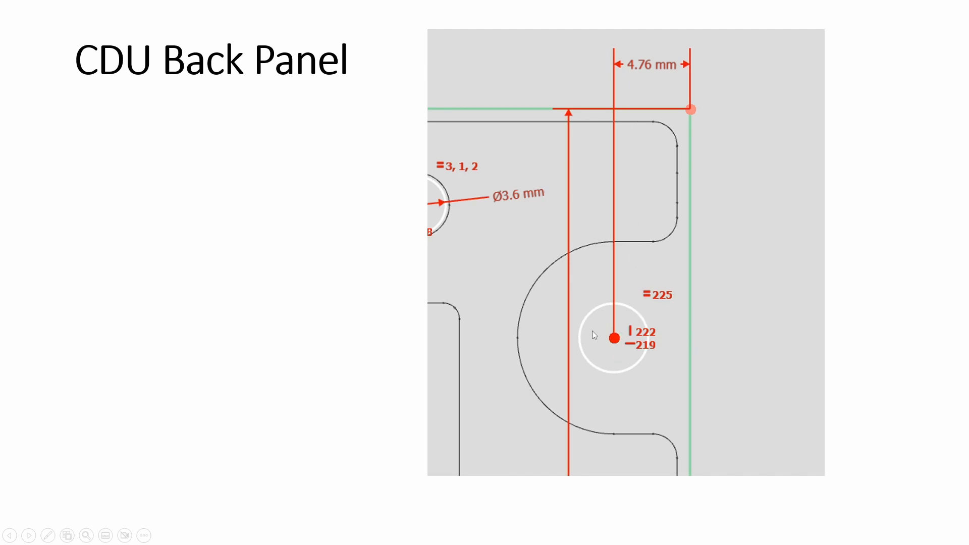
{"action": "mouse_move", "coordinate": [493, 256]}
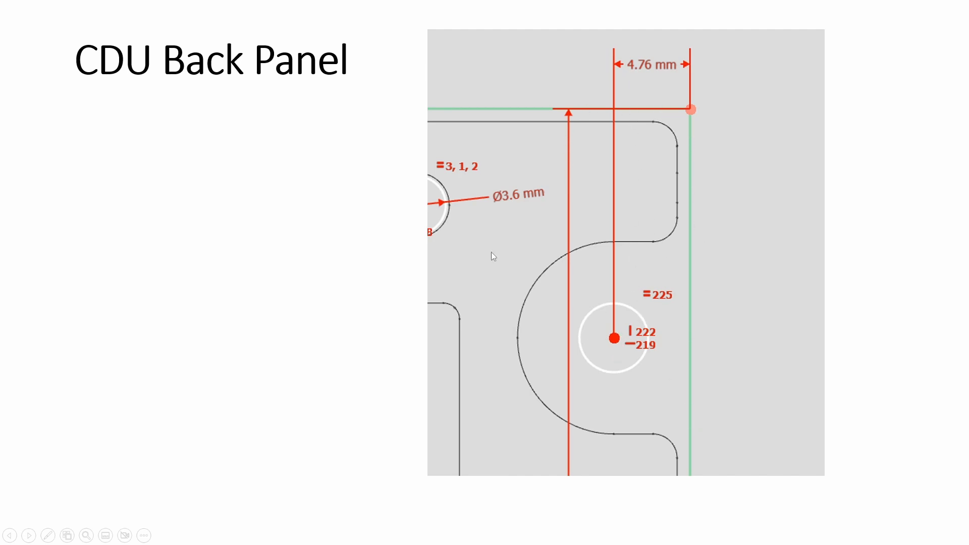
{"action": "mouse_move", "coordinate": [655, 241]}
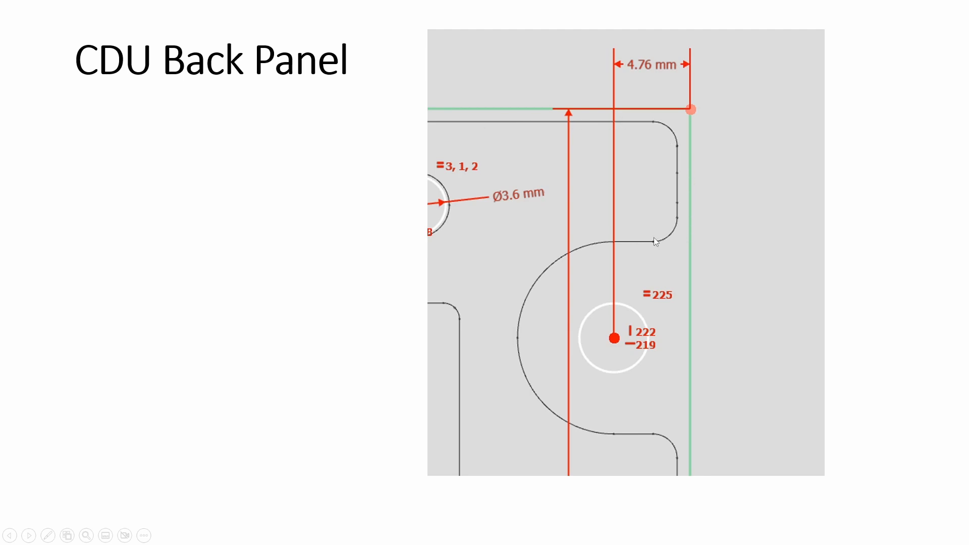
{"action": "mouse_move", "coordinate": [525, 249]}
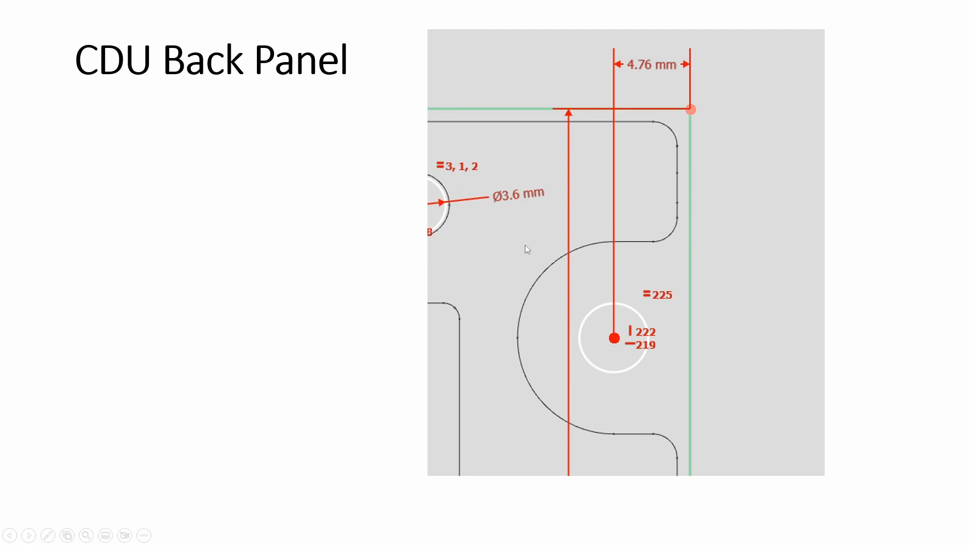
{"action": "mouse_move", "coordinate": [532, 261]}
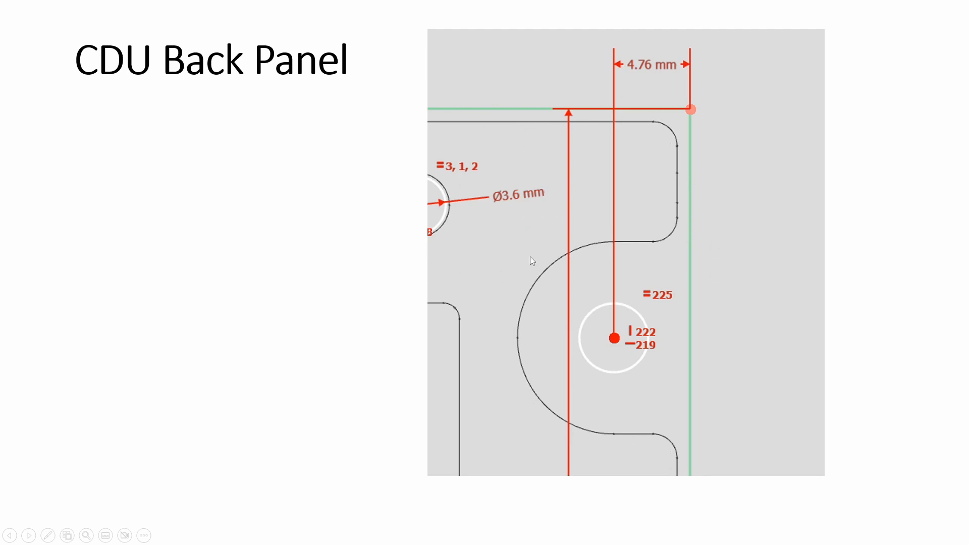
{"action": "mouse_move", "coordinate": [539, 265]}
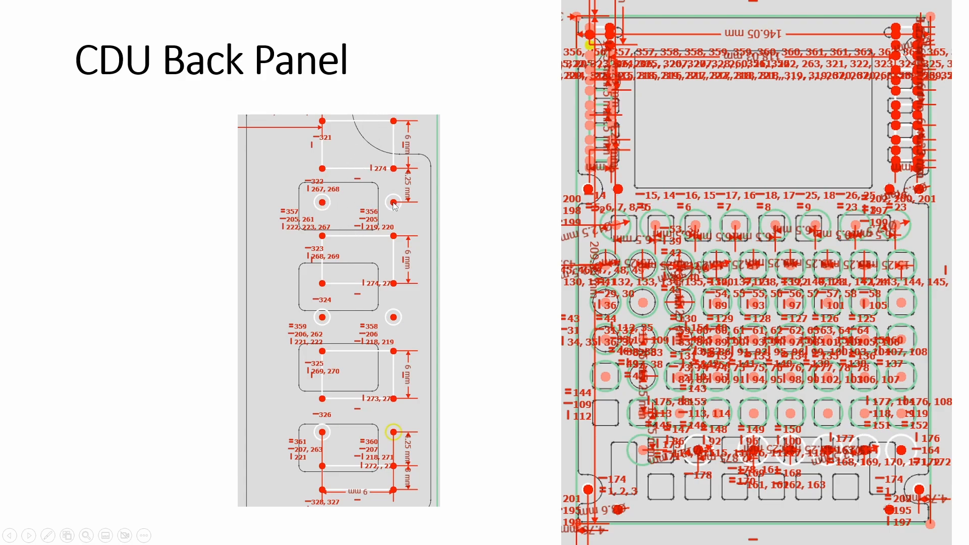
{"action": "mouse_move", "coordinate": [477, 291]}
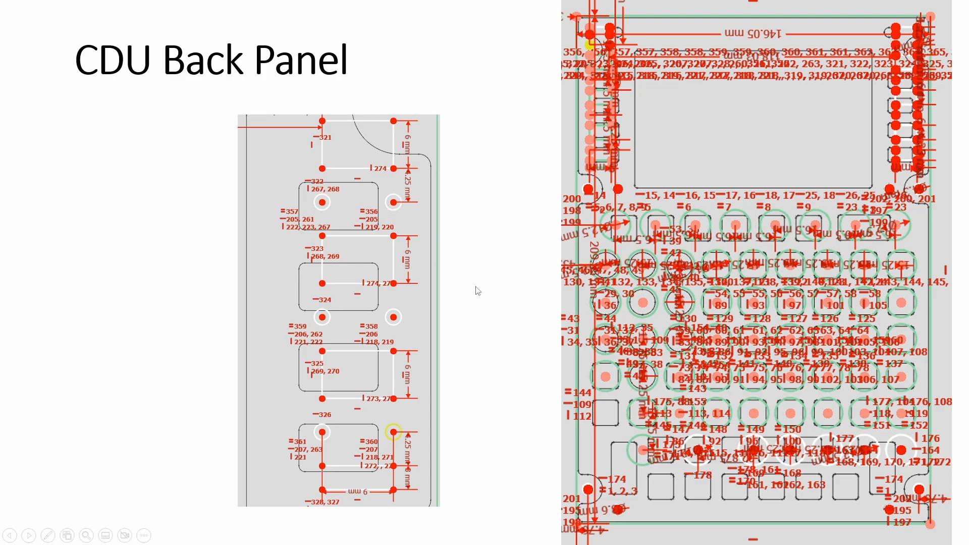
{"action": "mouse_move", "coordinate": [510, 250]}
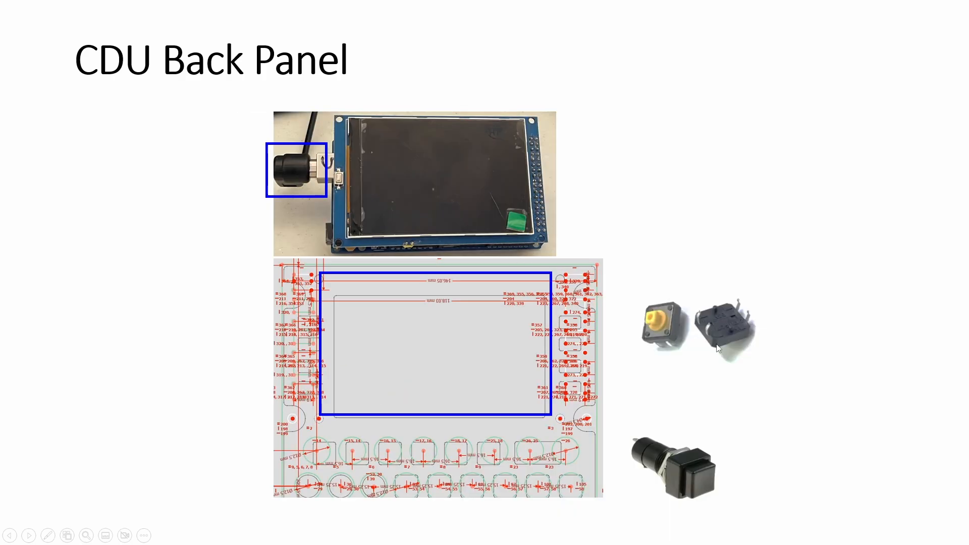
{"action": "mouse_move", "coordinate": [662, 320]}
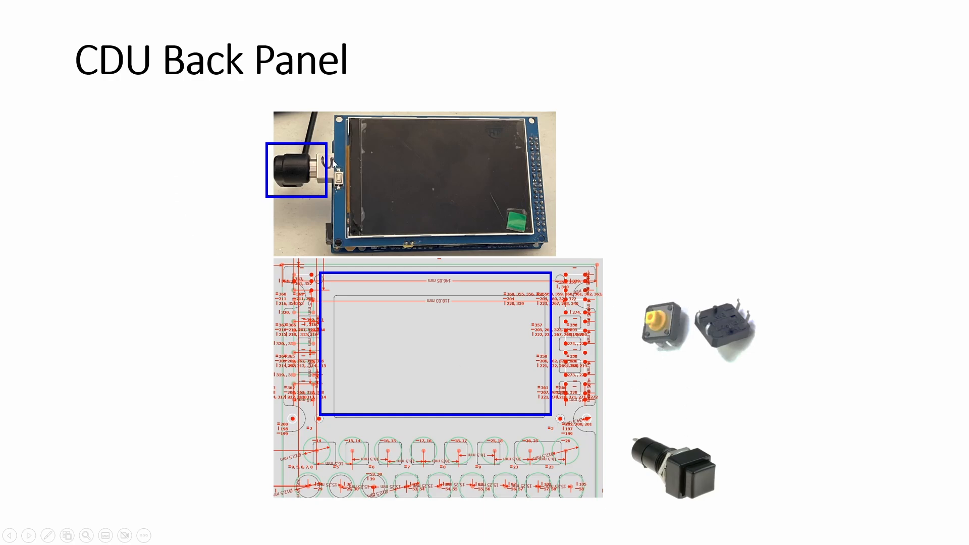
{"action": "mouse_move", "coordinate": [281, 183]}
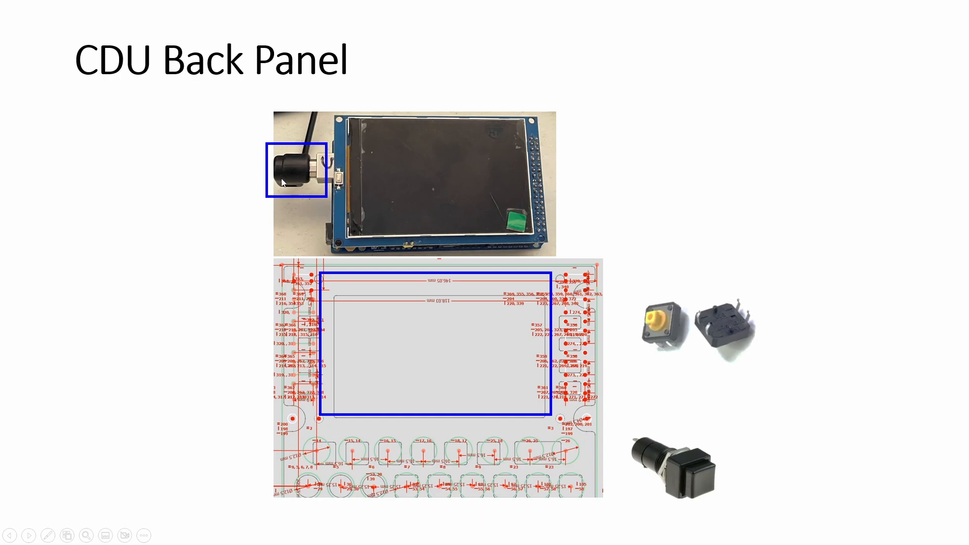
{"action": "mouse_move", "coordinate": [302, 197]}
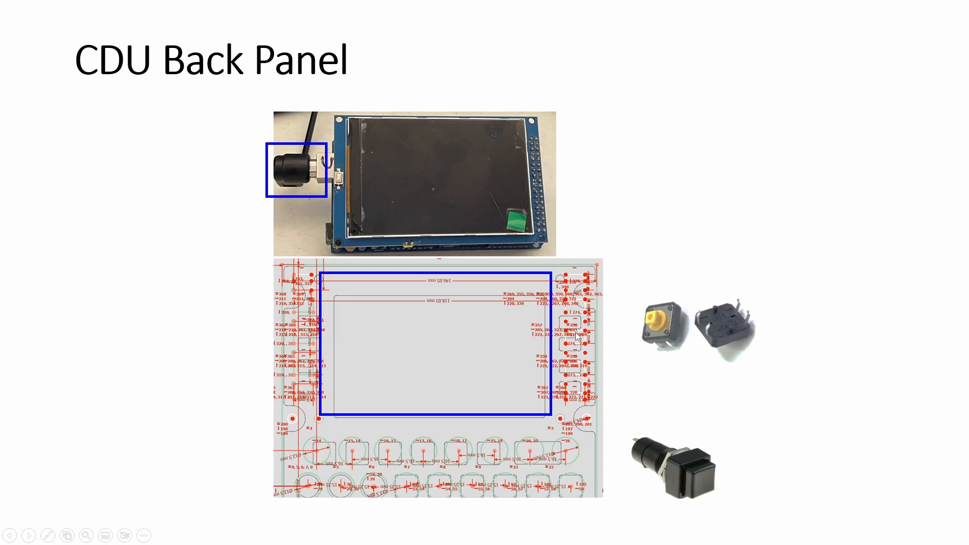
{"action": "mouse_move", "coordinate": [592, 369]}
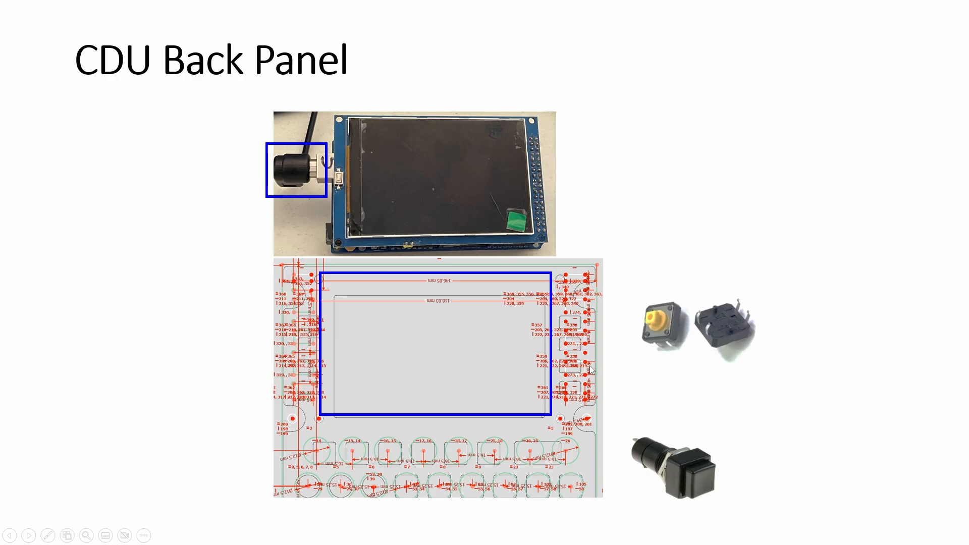
{"action": "mouse_move", "coordinate": [651, 457]}
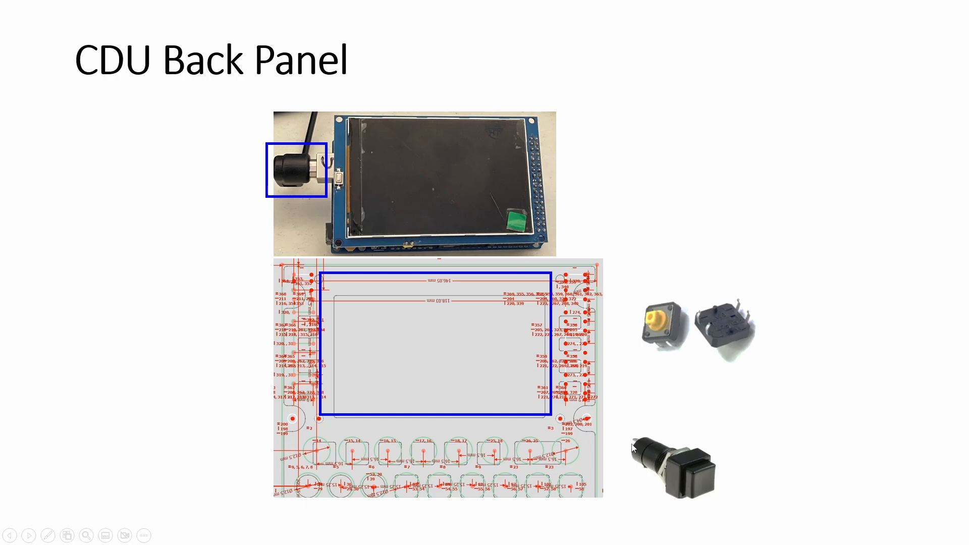
{"action": "mouse_move", "coordinate": [687, 474]}
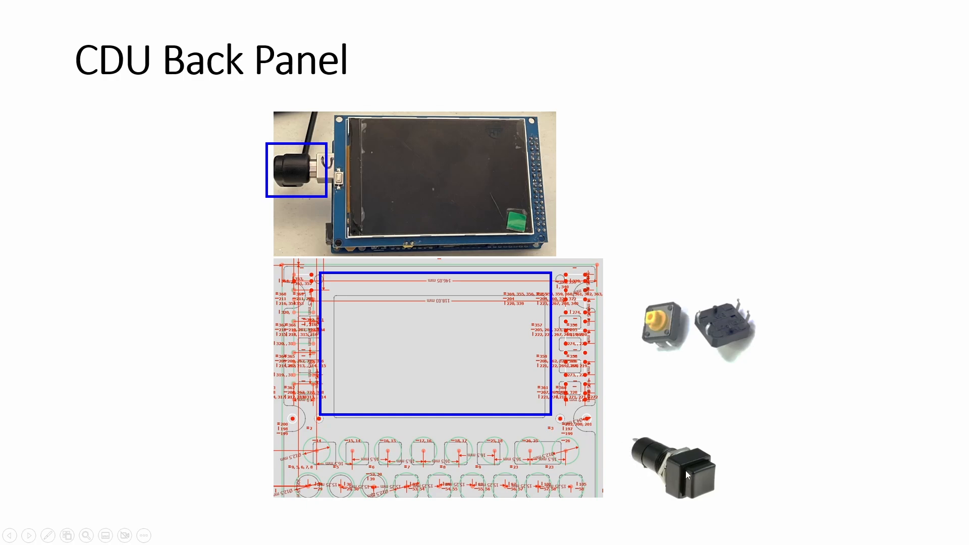
{"action": "mouse_move", "coordinate": [350, 467]}
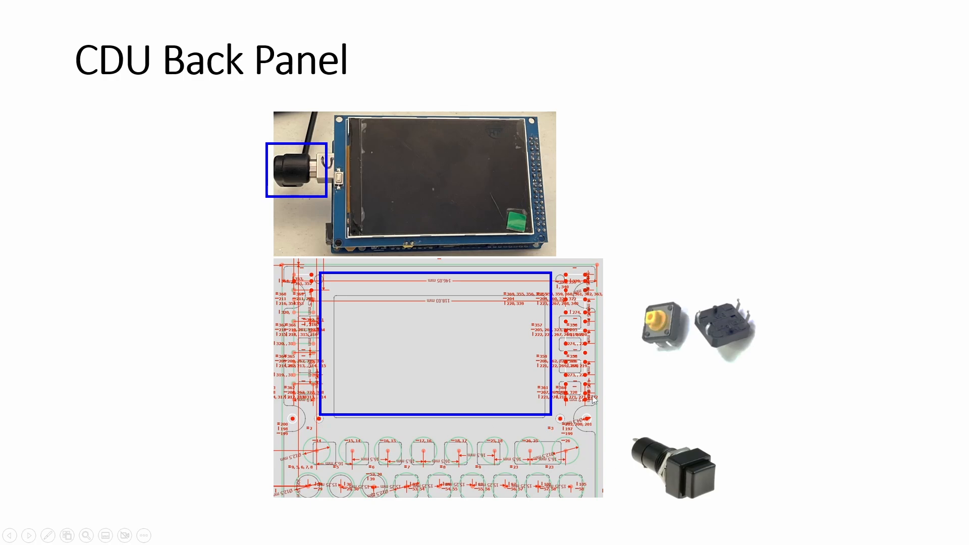
{"action": "mouse_move", "coordinate": [332, 248]}
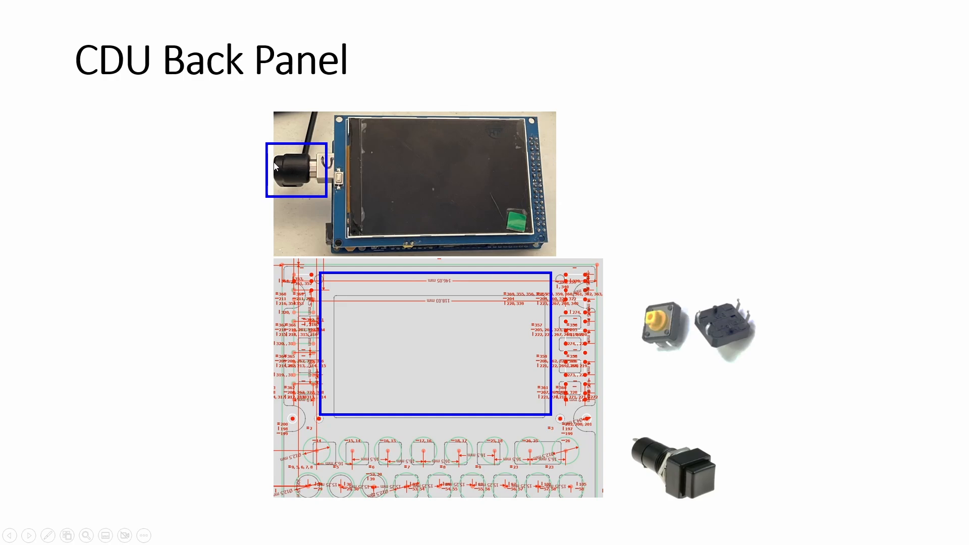
{"action": "mouse_move", "coordinate": [279, 170]}
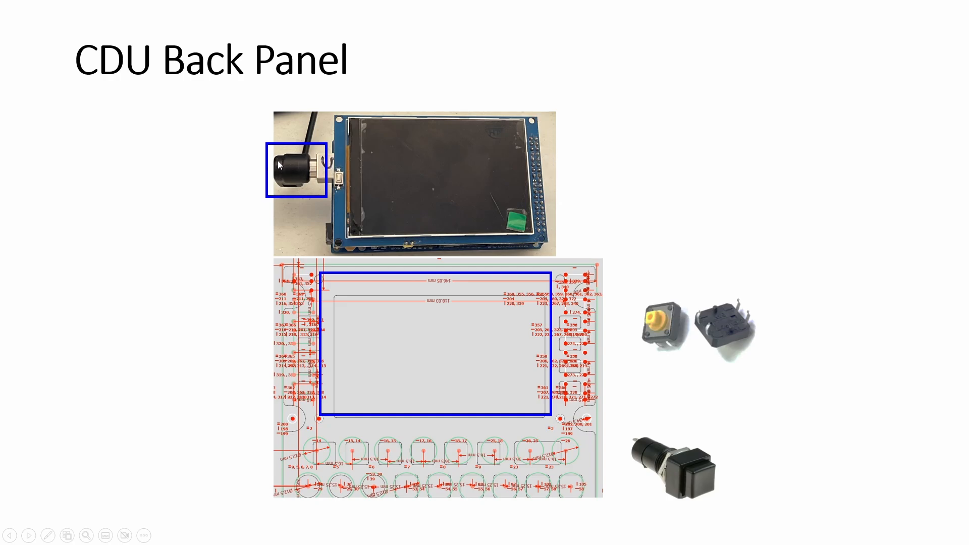
{"action": "mouse_move", "coordinate": [296, 204]}
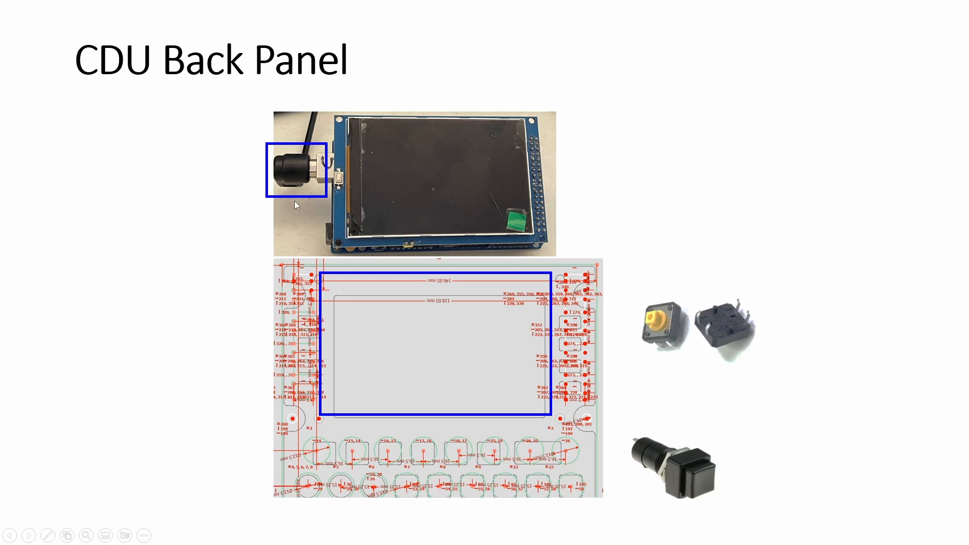
{"action": "mouse_move", "coordinate": [301, 176]}
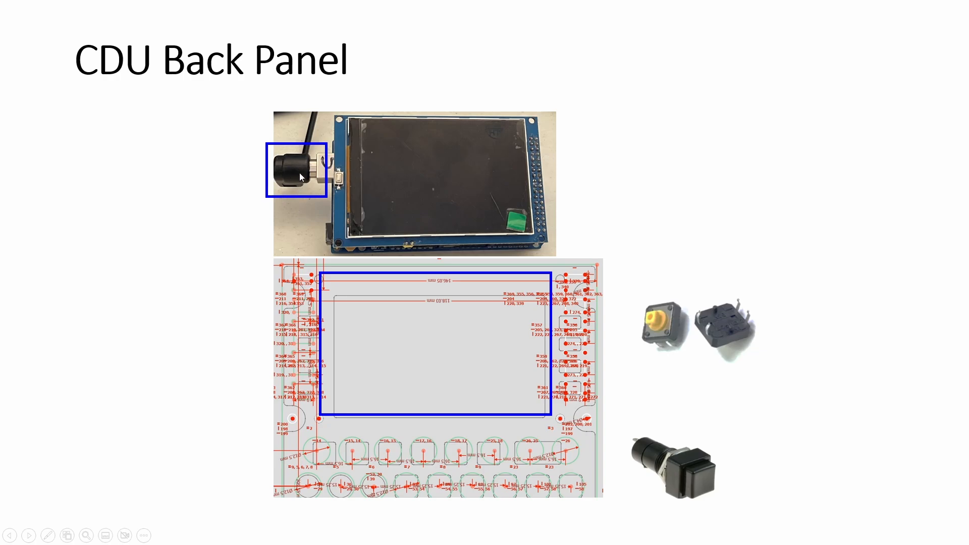
{"action": "mouse_move", "coordinate": [295, 183]}
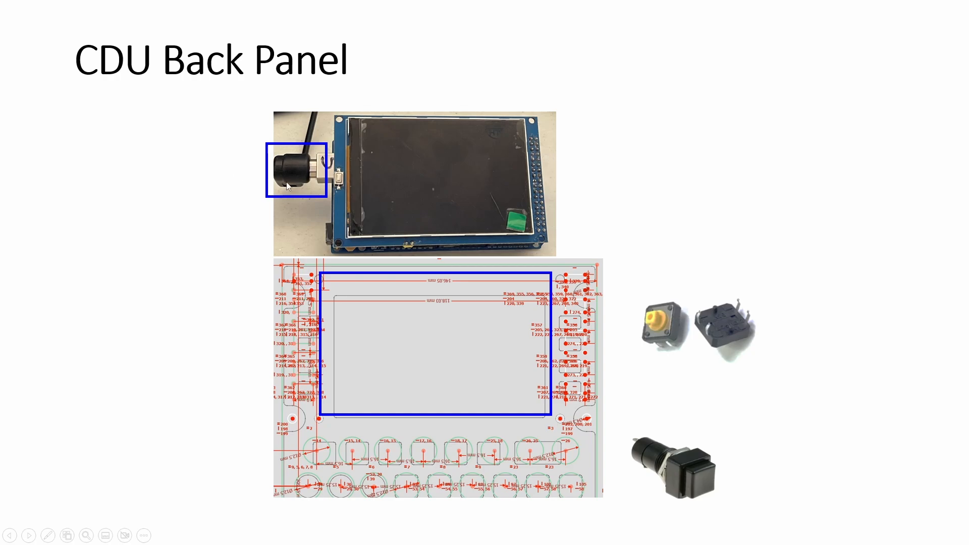
{"action": "mouse_move", "coordinate": [183, 189]}
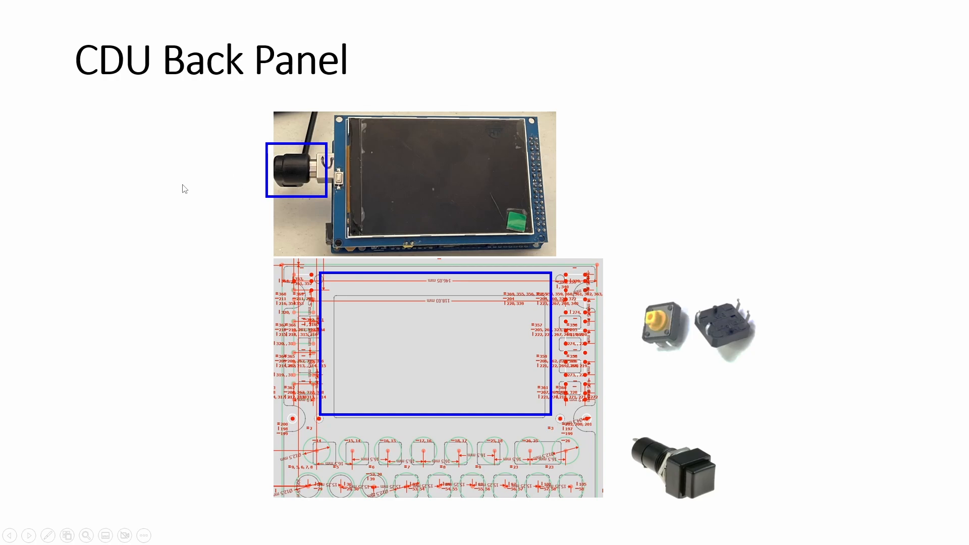
{"action": "mouse_move", "coordinate": [820, 112]}
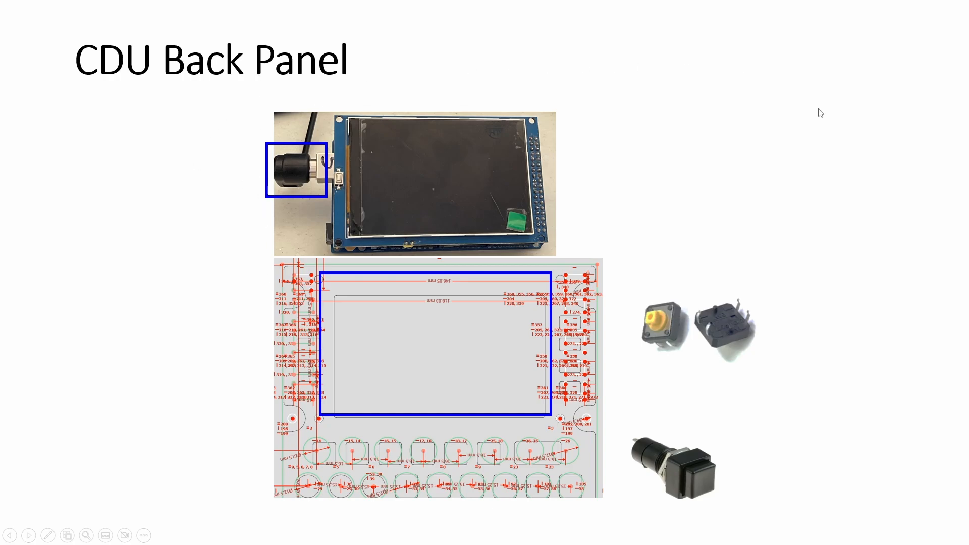
{"action": "mouse_move", "coordinate": [263, 180]}
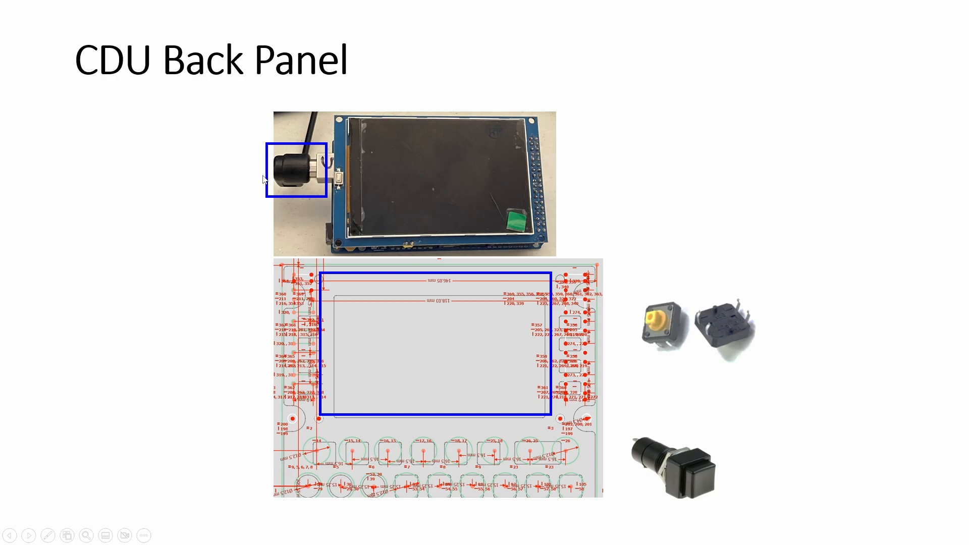
{"action": "mouse_move", "coordinate": [238, 184]}
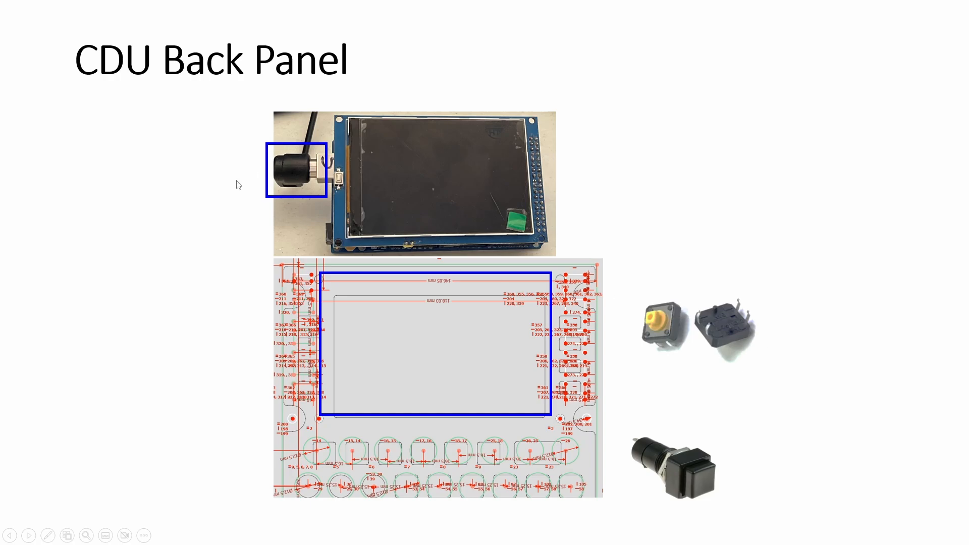
{"action": "mouse_move", "coordinate": [248, 198]}
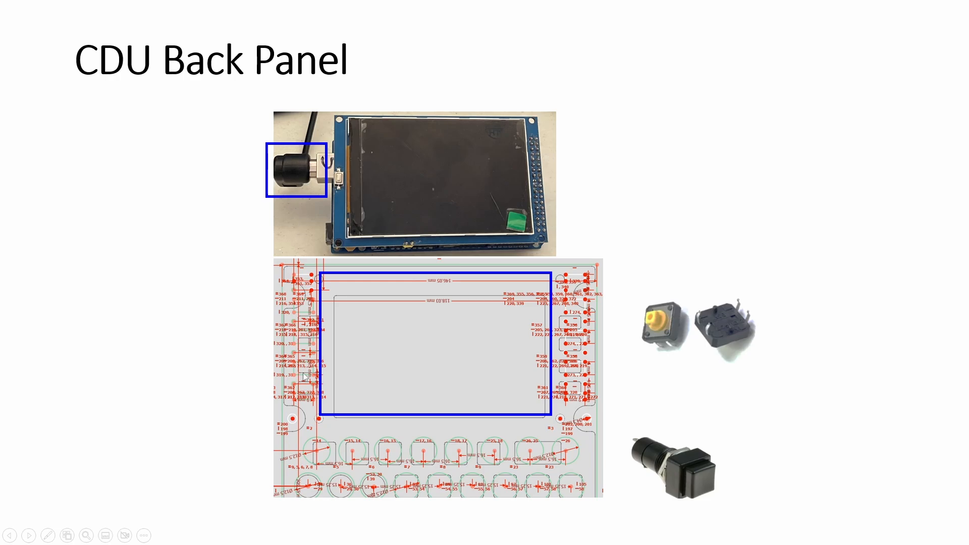
{"action": "mouse_move", "coordinate": [682, 464]}
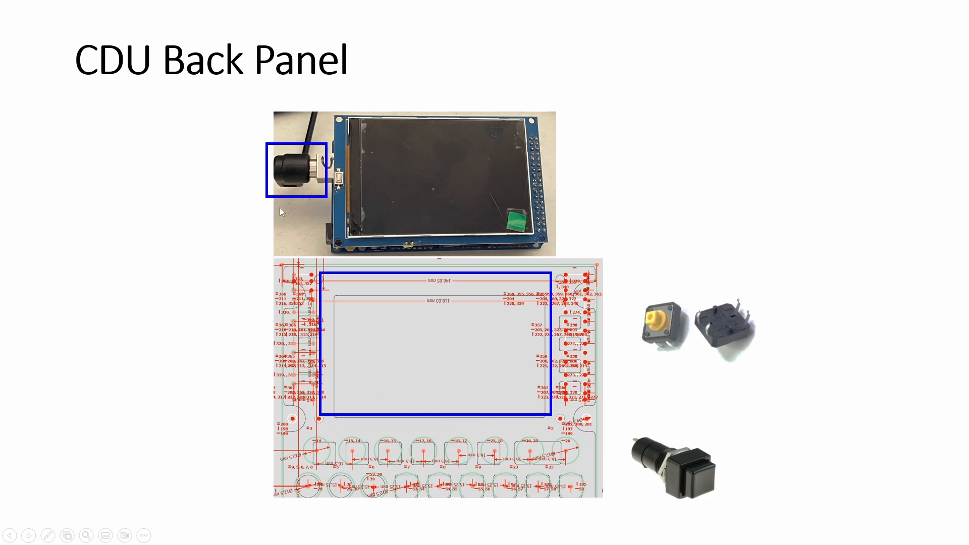
{"action": "mouse_move", "coordinate": [568, 299]}
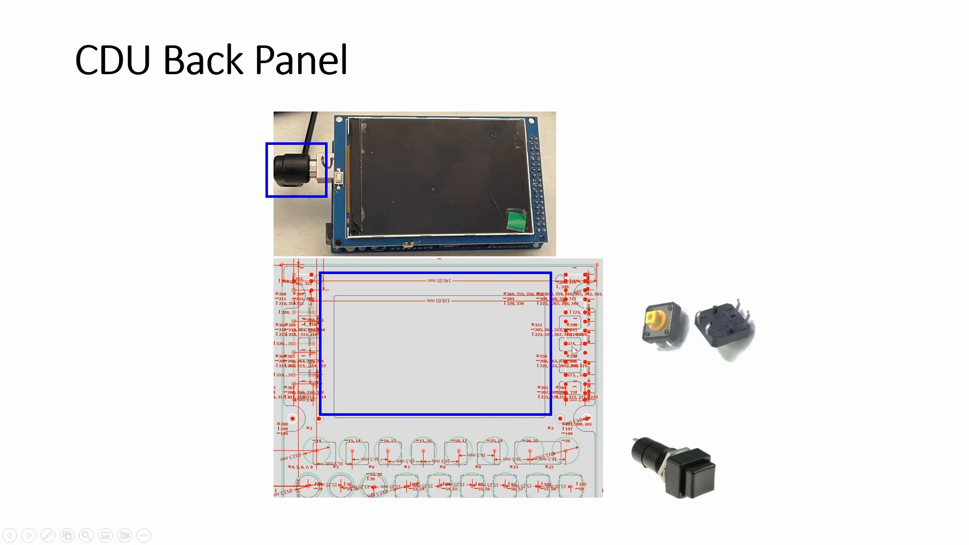
{"action": "mouse_move", "coordinate": [603, 328]}
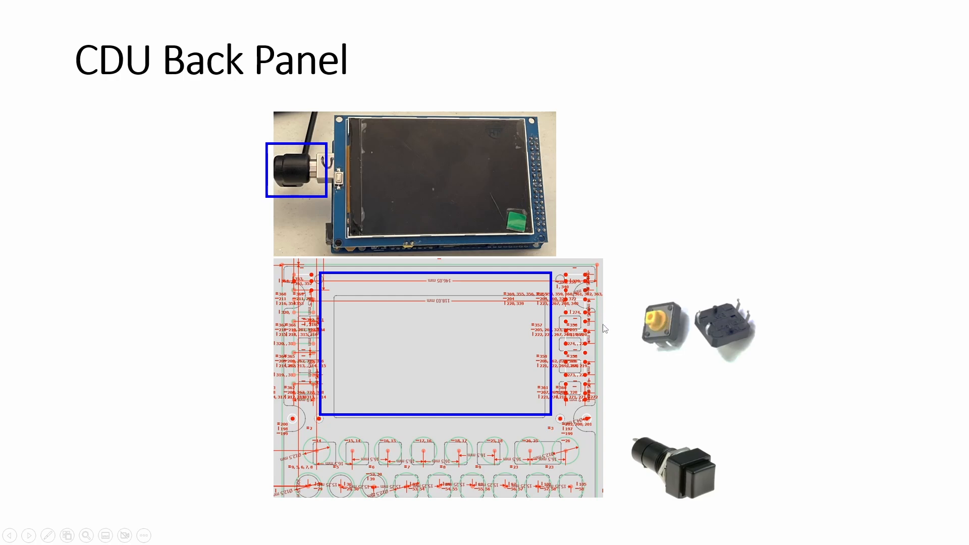
{"action": "mouse_move", "coordinate": [637, 334]}
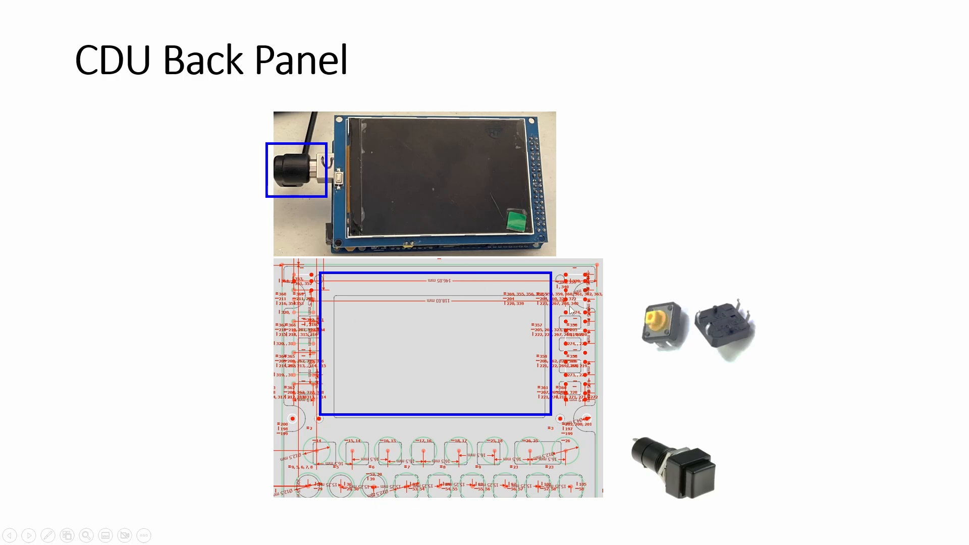
{"action": "mouse_move", "coordinate": [589, 337]}
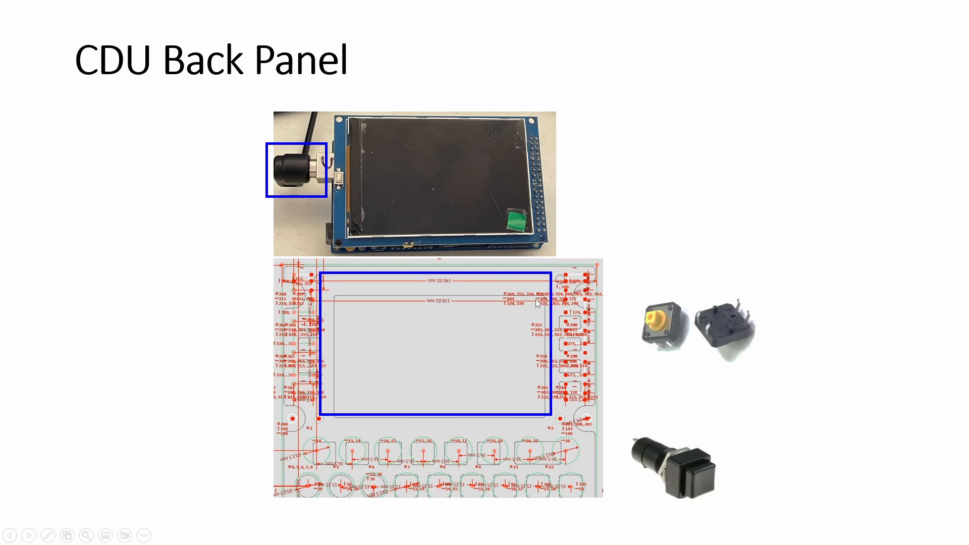
{"action": "mouse_move", "coordinate": [486, 444]}
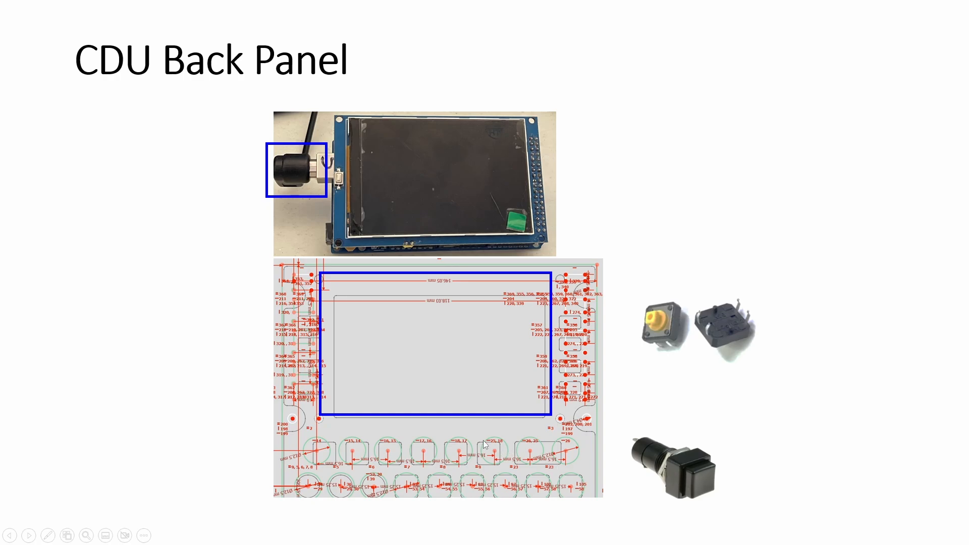
{"action": "mouse_move", "coordinate": [322, 275]}
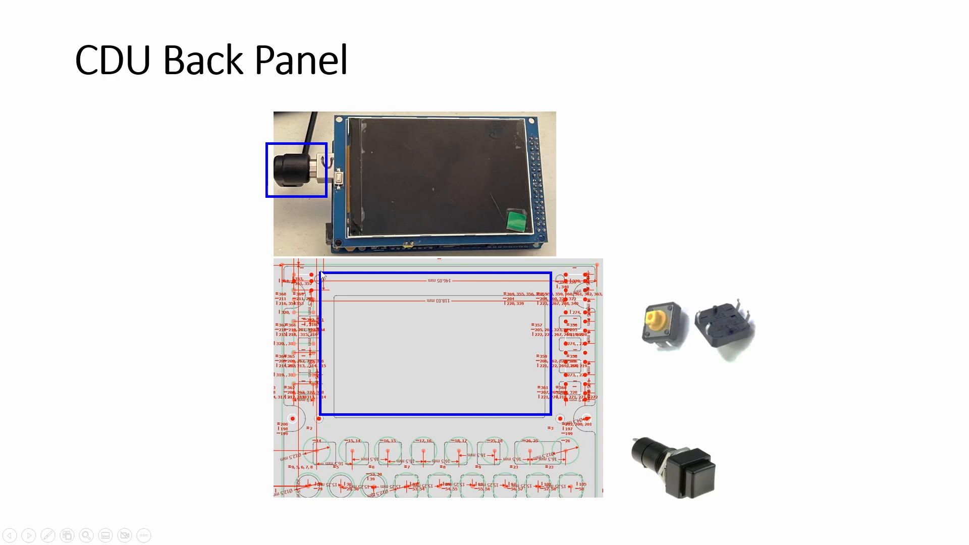
{"action": "mouse_move", "coordinate": [372, 334]}
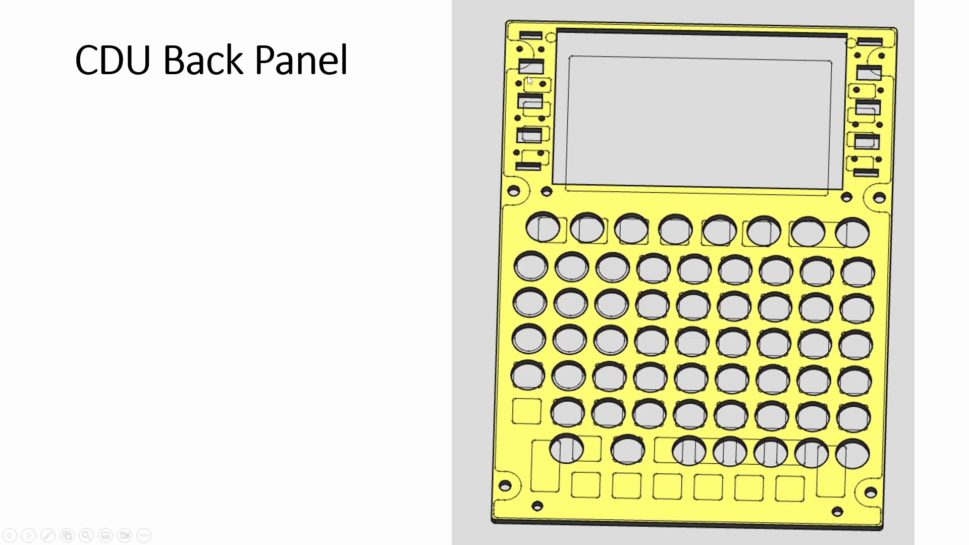
{"action": "mouse_move", "coordinate": [528, 73]}
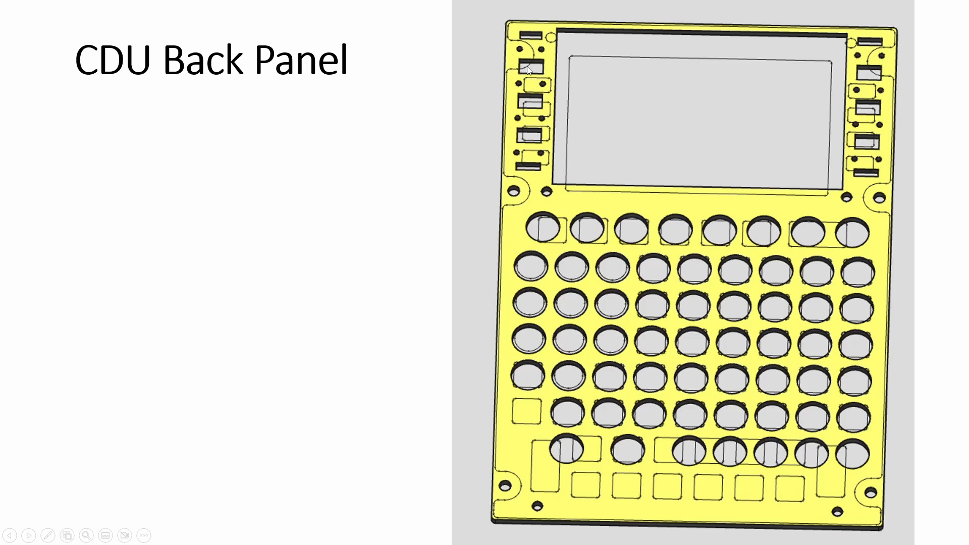
{"action": "mouse_move", "coordinate": [533, 77]}
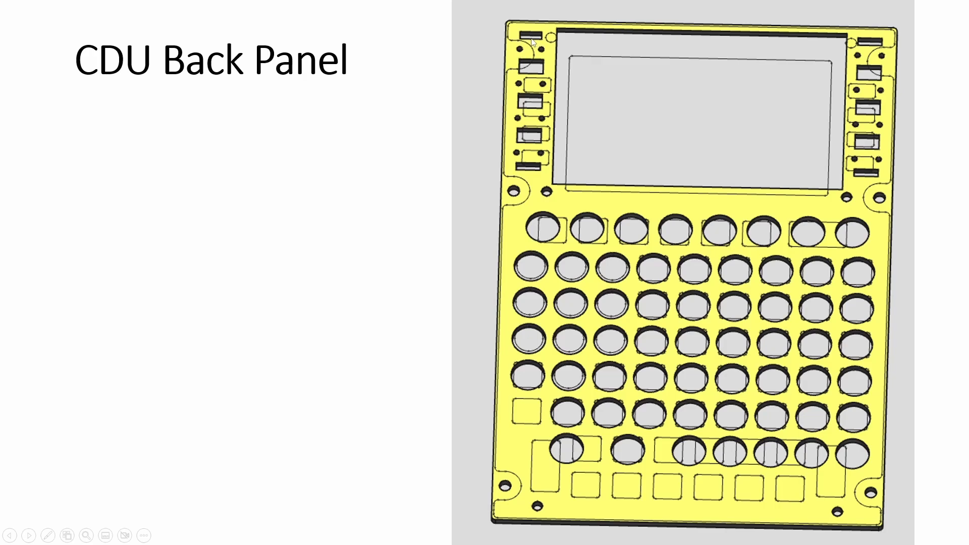
{"action": "mouse_move", "coordinate": [592, 165]}
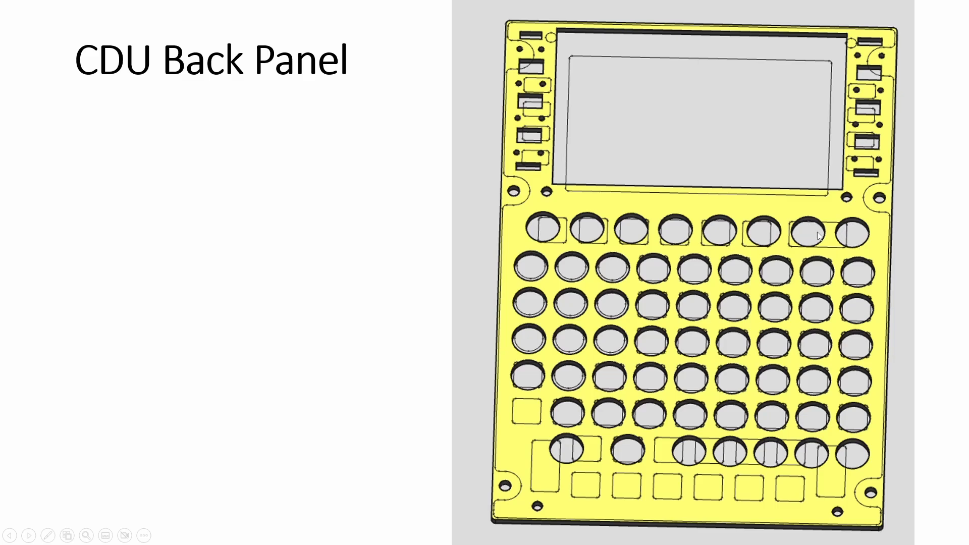
- Advance to the CDU Back Panel slide with the yellow 3D panel and button-hole grid
{"action": "key", "text": "Right"}
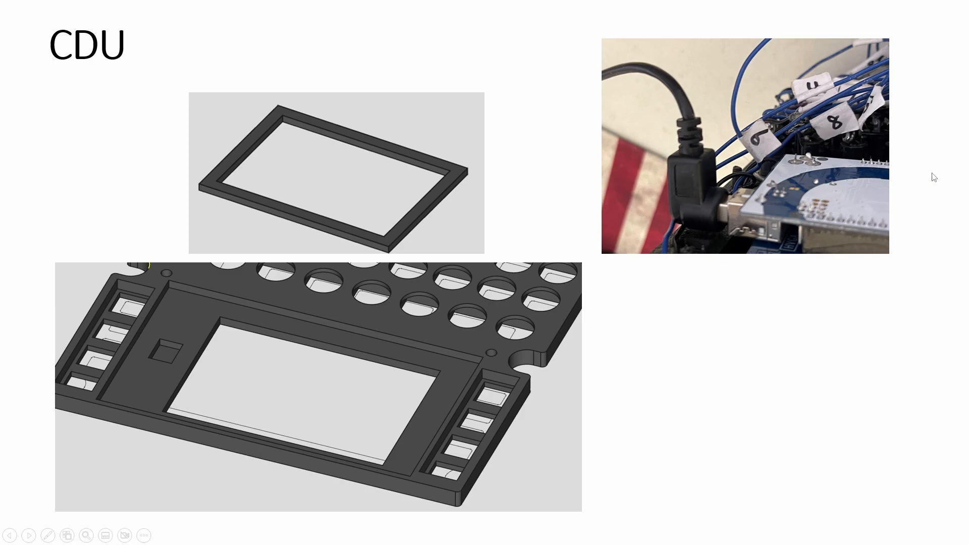
{"action": "mouse_move", "coordinate": [701, 210]}
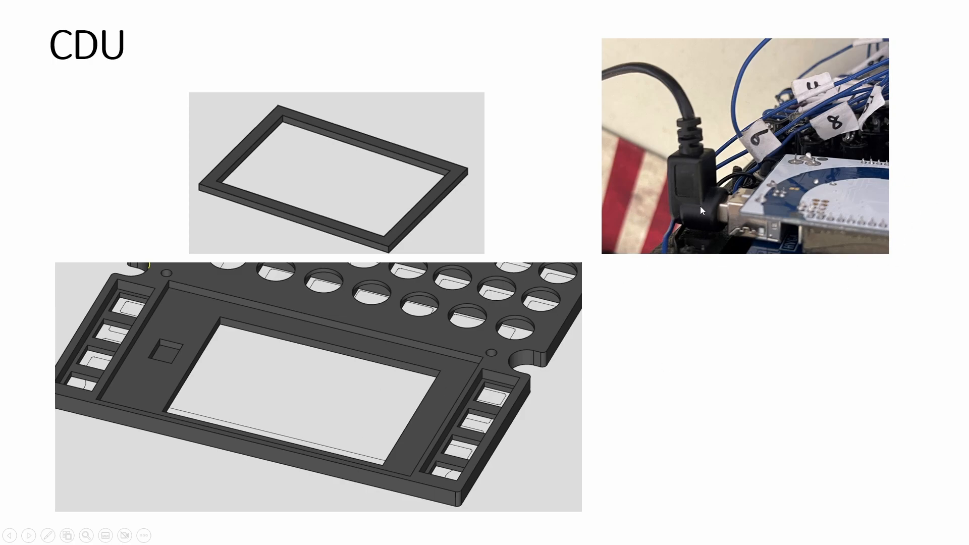
{"action": "mouse_move", "coordinate": [472, 168]}
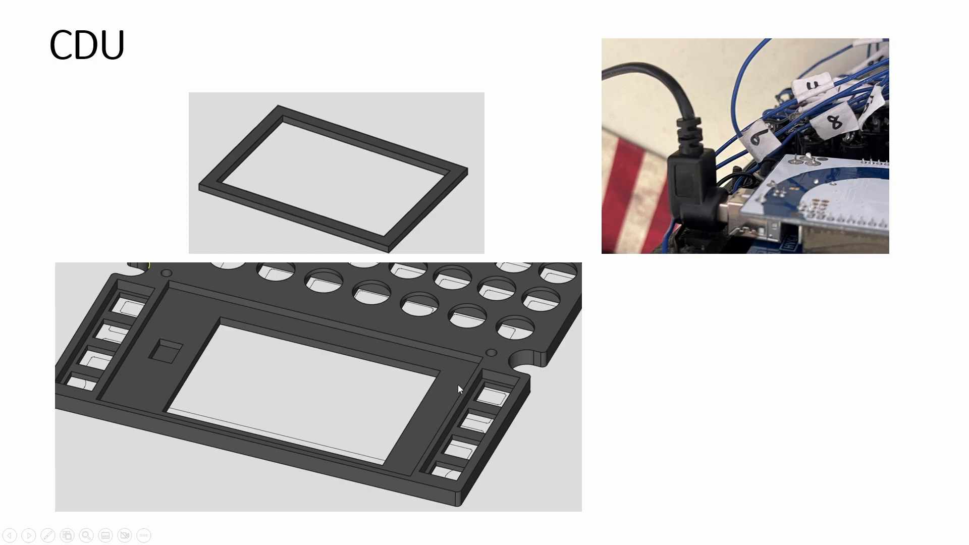
{"action": "mouse_move", "coordinate": [617, 273]}
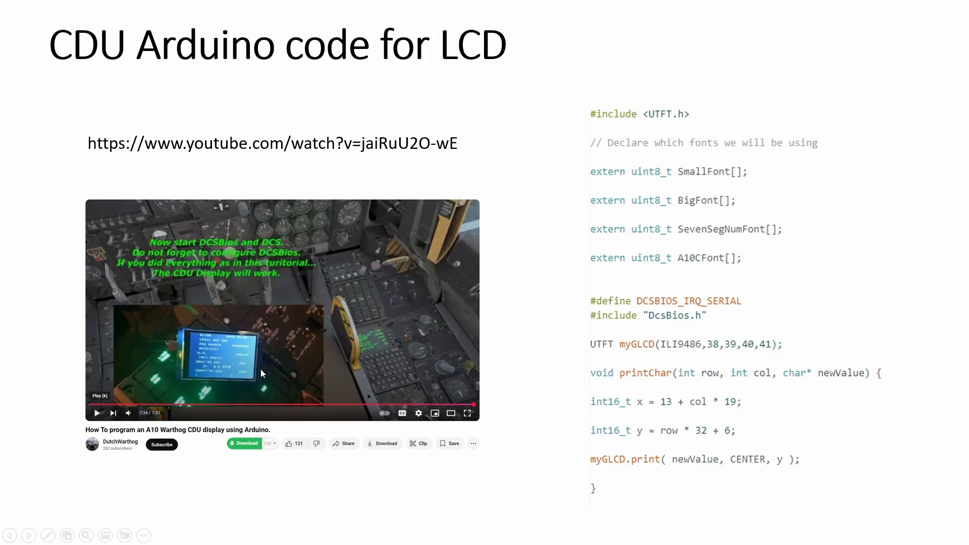
{"action": "mouse_move", "coordinate": [133, 456]}
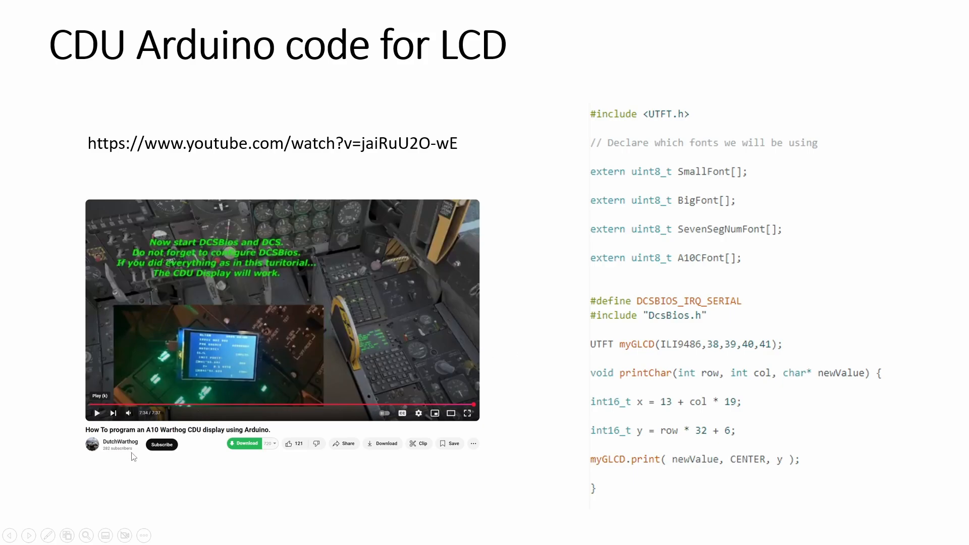
{"action": "mouse_move", "coordinate": [224, 387]}
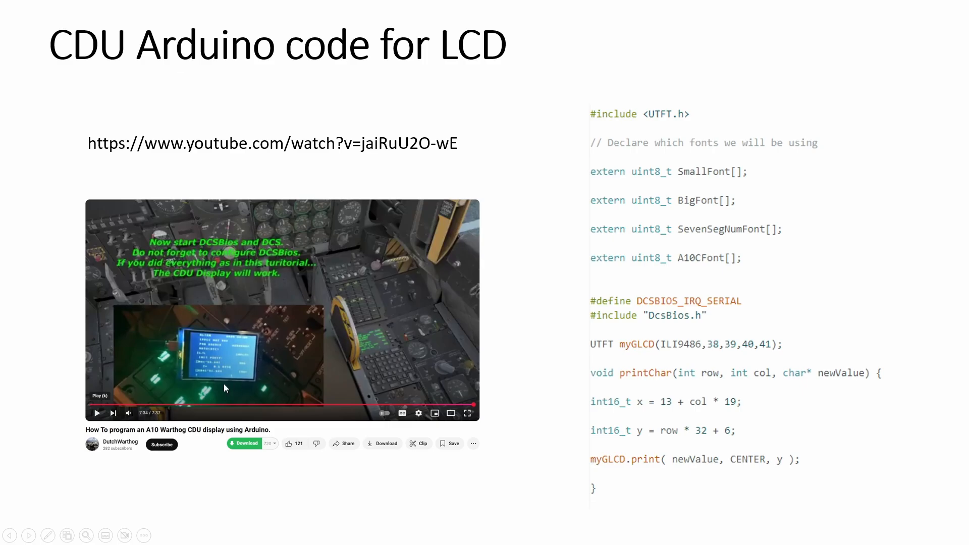
{"action": "mouse_move", "coordinate": [187, 342]}
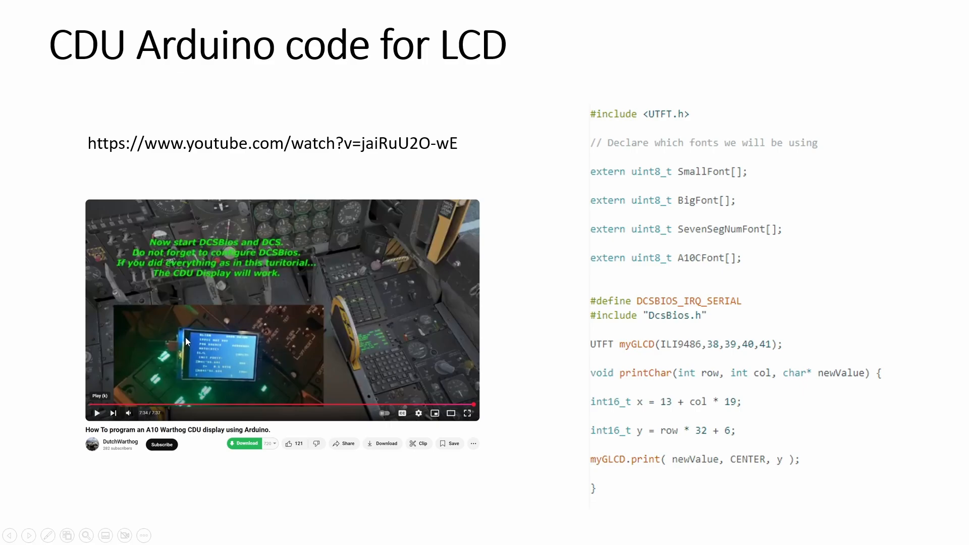
{"action": "mouse_move", "coordinate": [166, 486]}
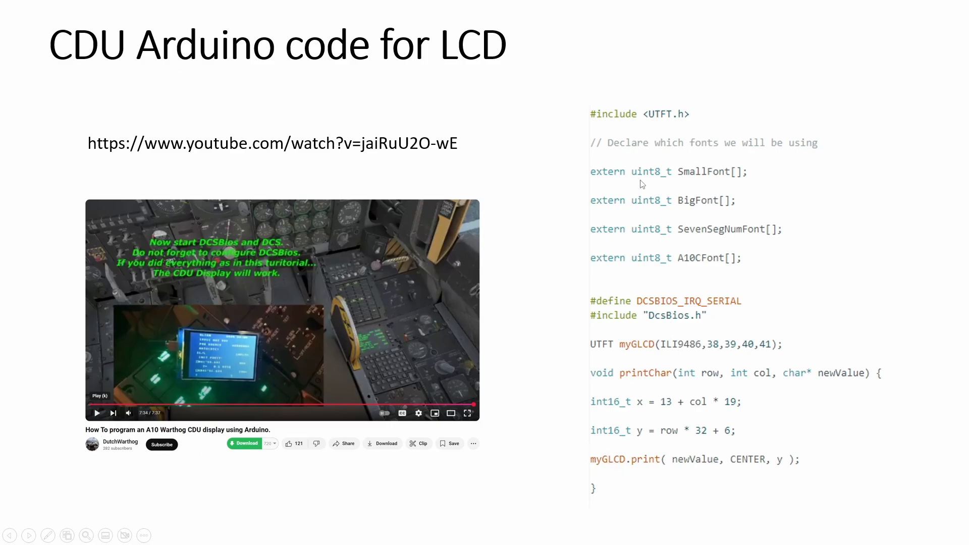
{"action": "mouse_move", "coordinate": [667, 467]}
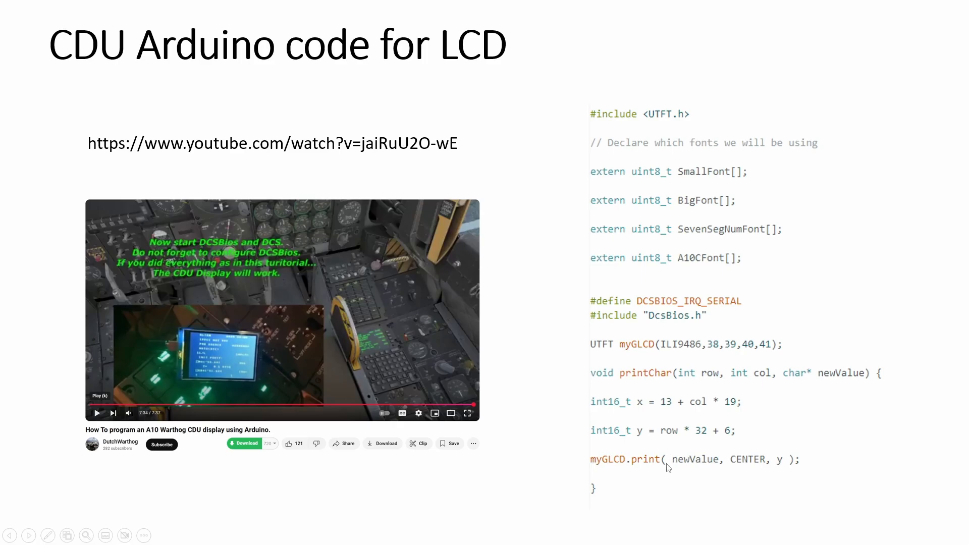